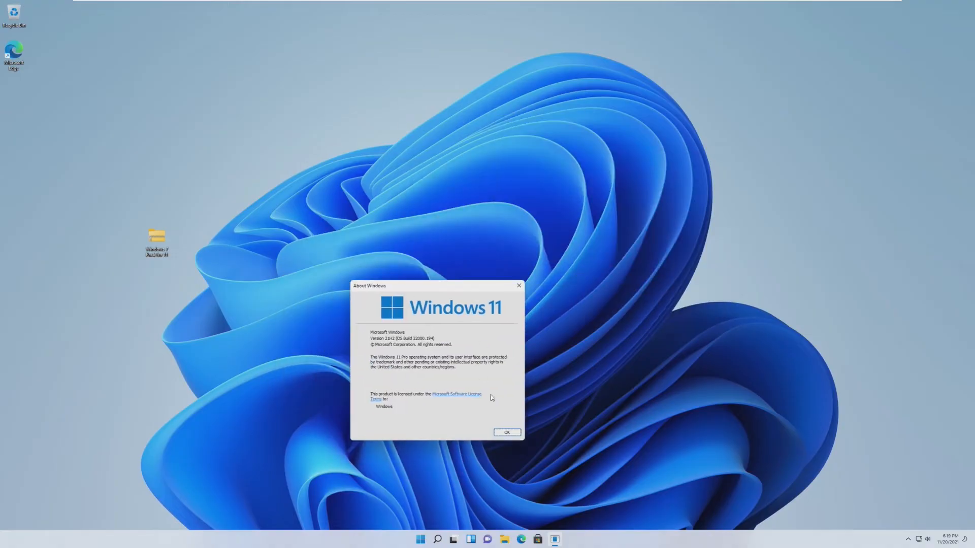
Dismiss About Windows and launch Extract All on the Windows 7 Pack for 11 zip
left_click(505, 432)
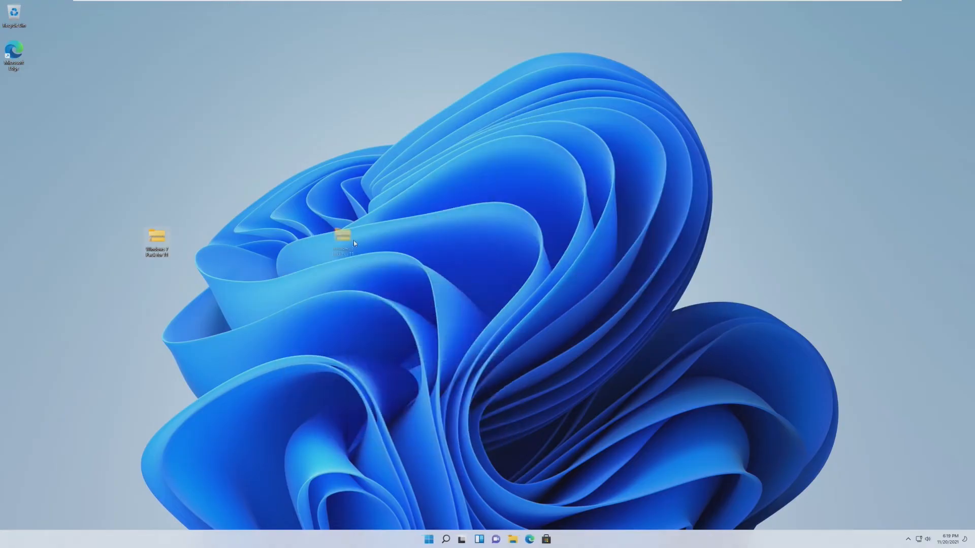
left_click_drag(342, 241, 328, 202)
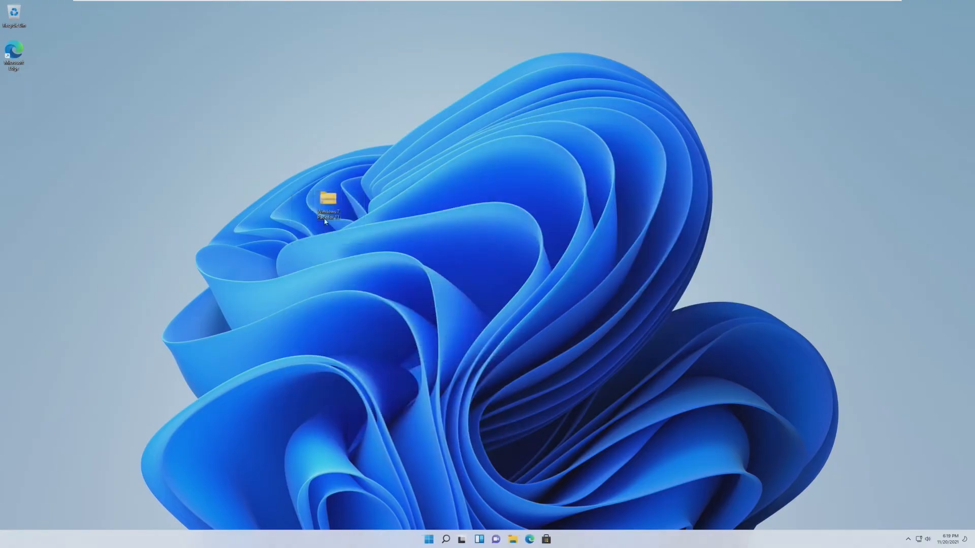
double_click(328, 205)
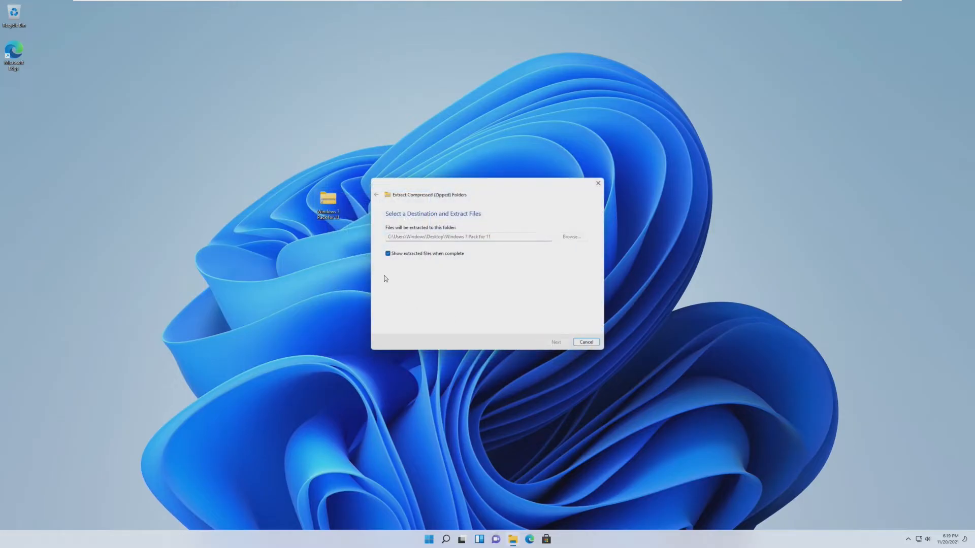
Extract the pack to its desktop folder and look over the StartAllBack and Games installers
left_click(555, 342)
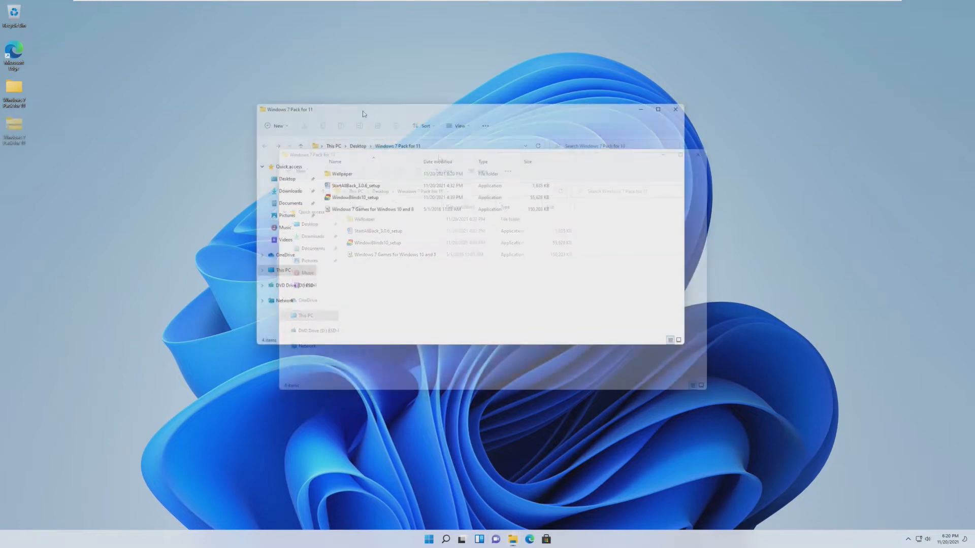
left_click(356, 185)
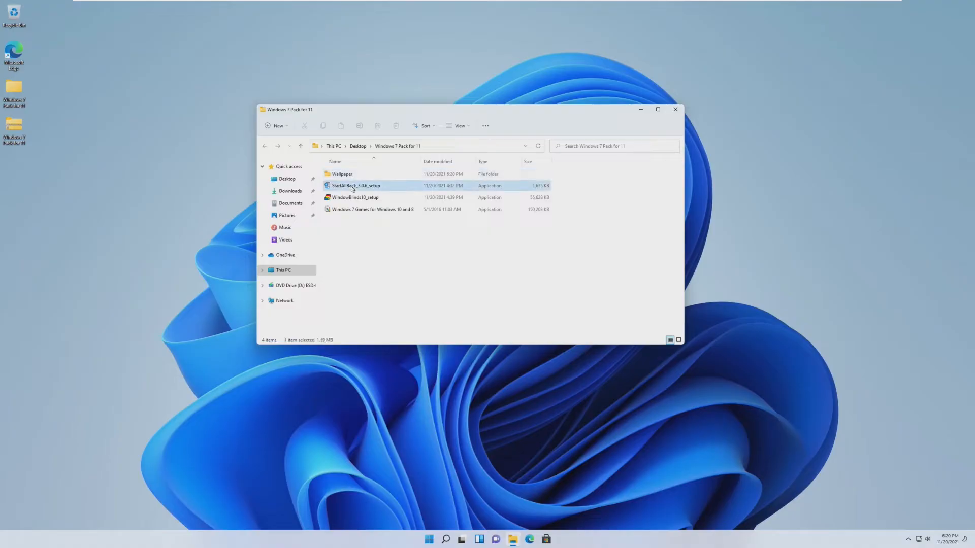
left_click(355, 197)
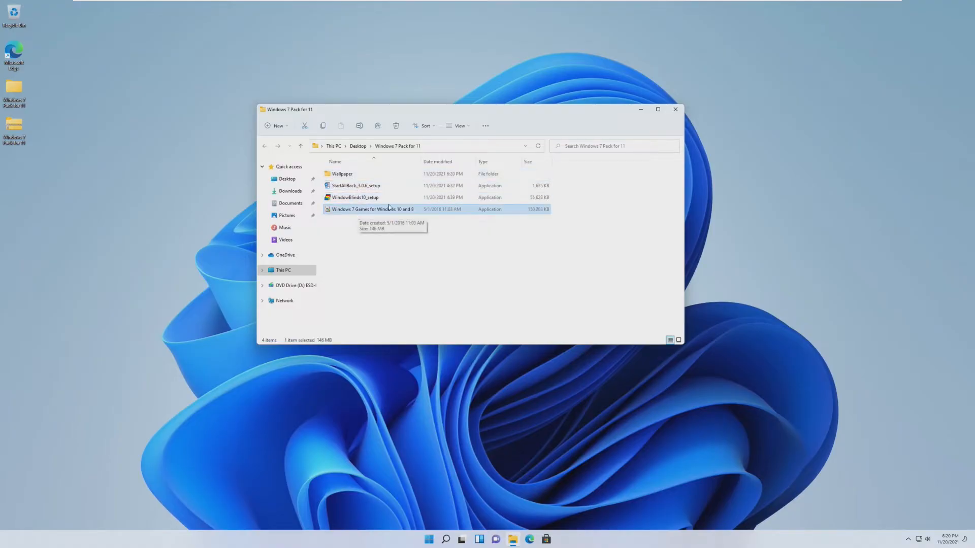
Preview one of the images in the Wallpaper folder in Photos, then close it
double_click(342, 173)
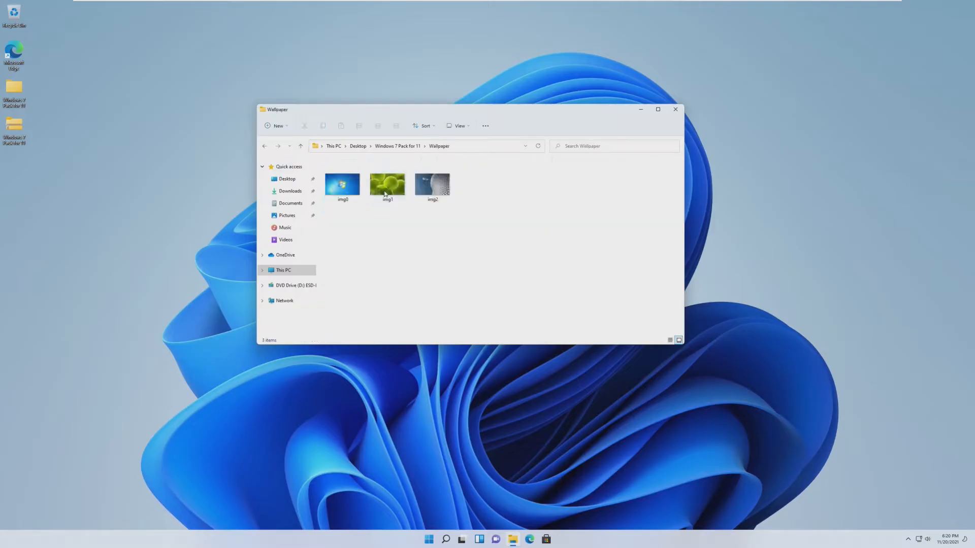
double_click(433, 185)
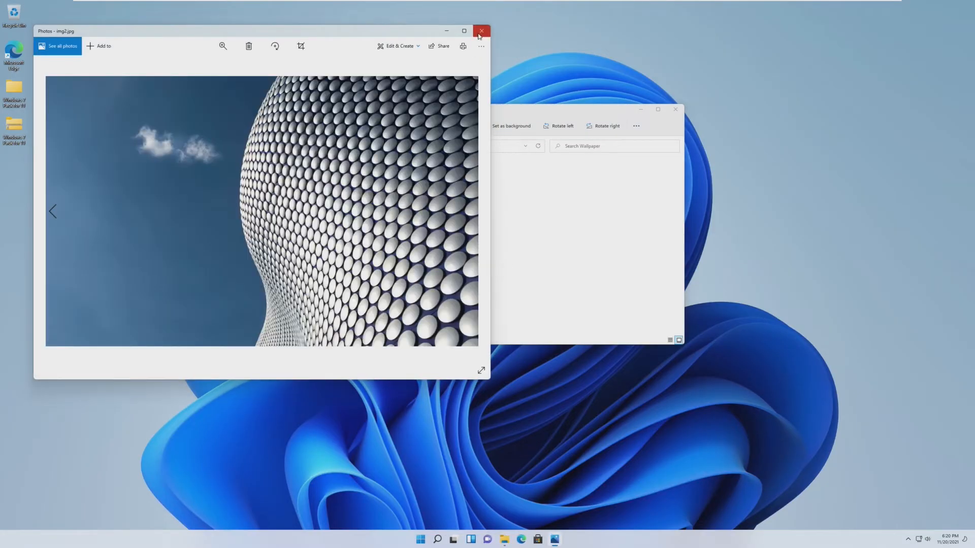
left_click(480, 30)
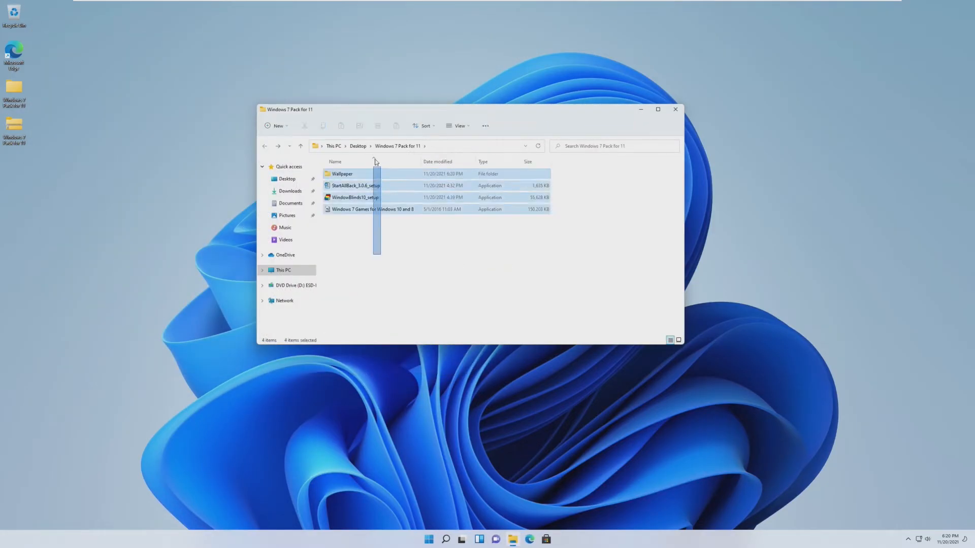
mouse_move(409, 206)
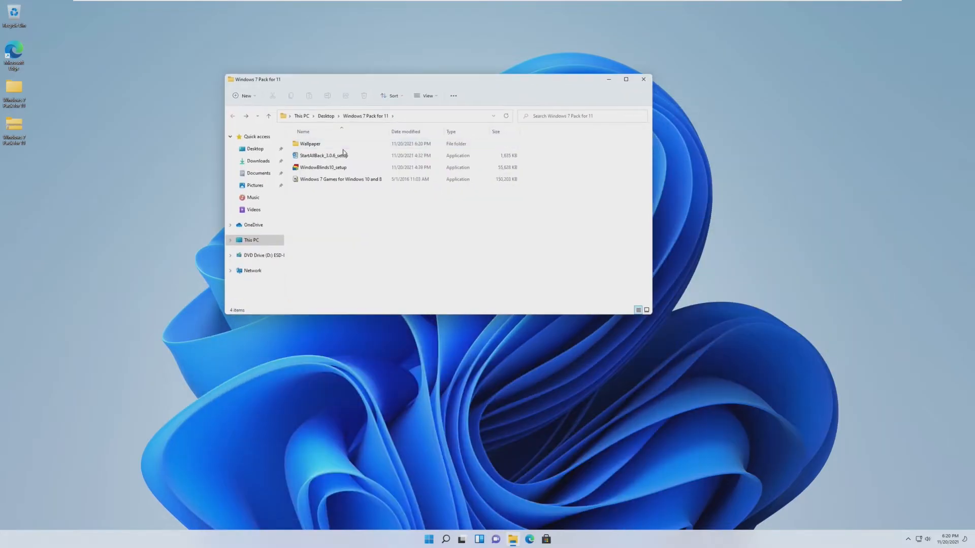
Set the three Windows 7 images in the Wallpaper folder as the desktop background
double_click(308, 144)
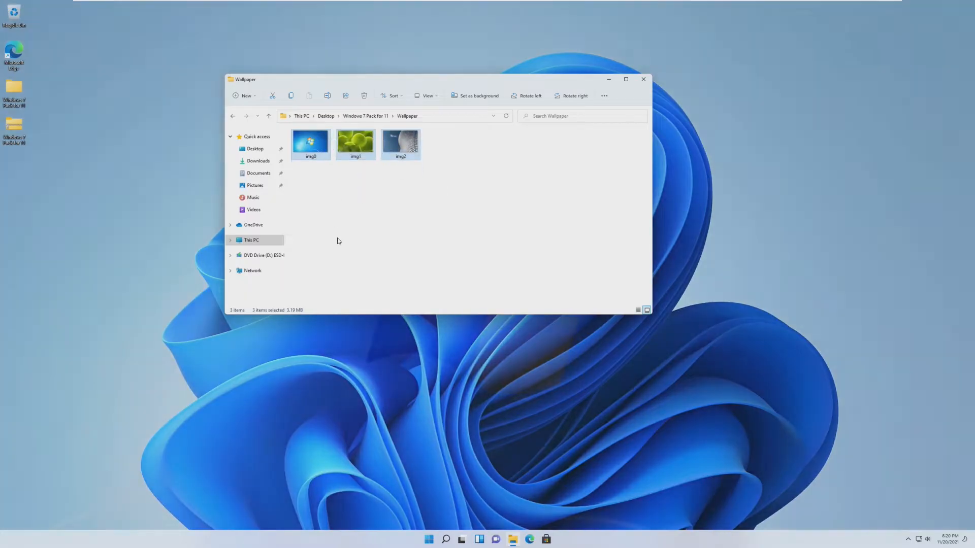
left_click(478, 95)
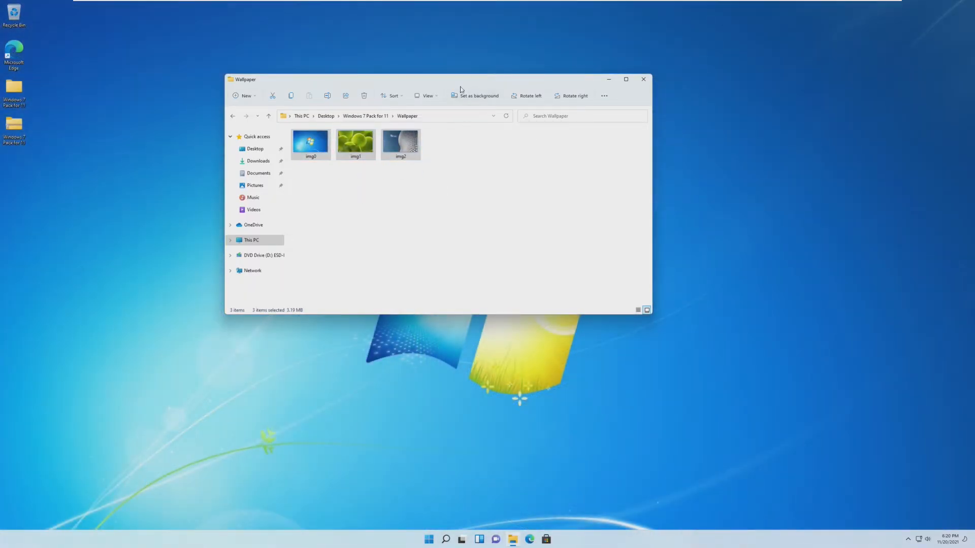
left_click_drag(460, 79, 497, 150)
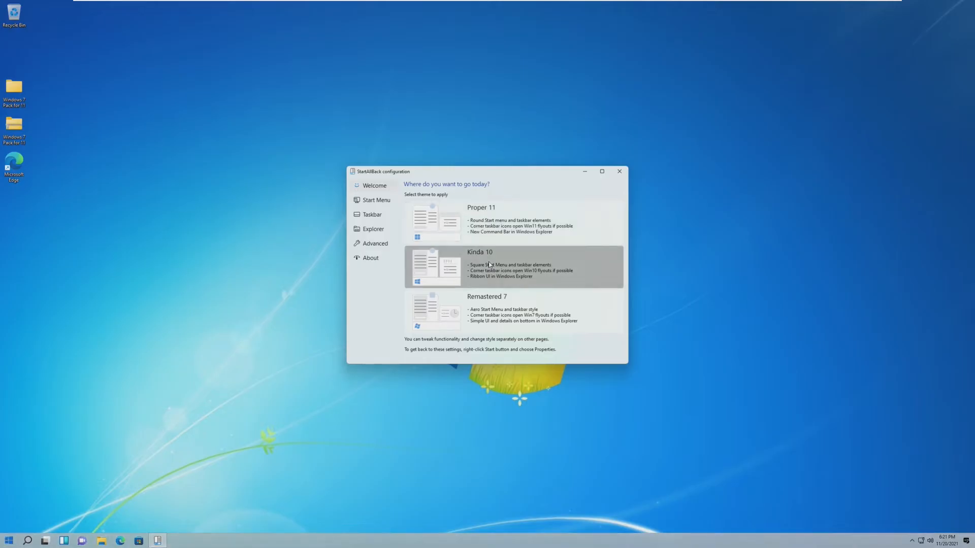
Try Kinda 10, then apply Remastered 7 for a Windows 7 taskbar and Aero Start menu
left_click(8, 540)
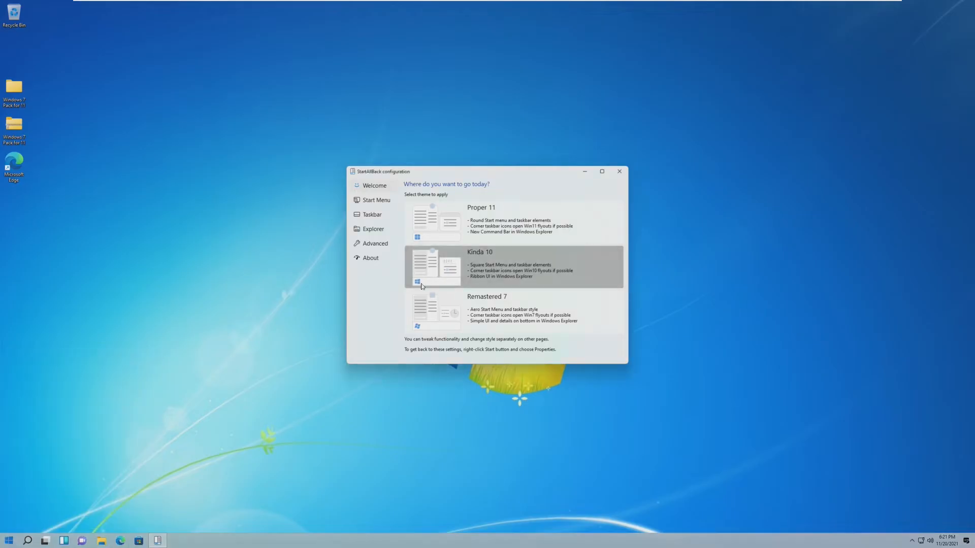
mouse_move(578, 493)
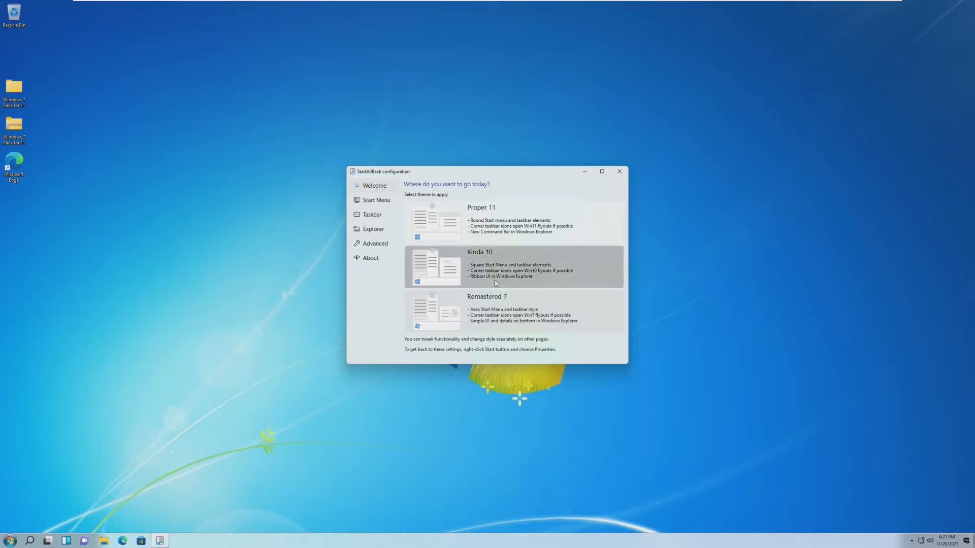
left_click(9, 540)
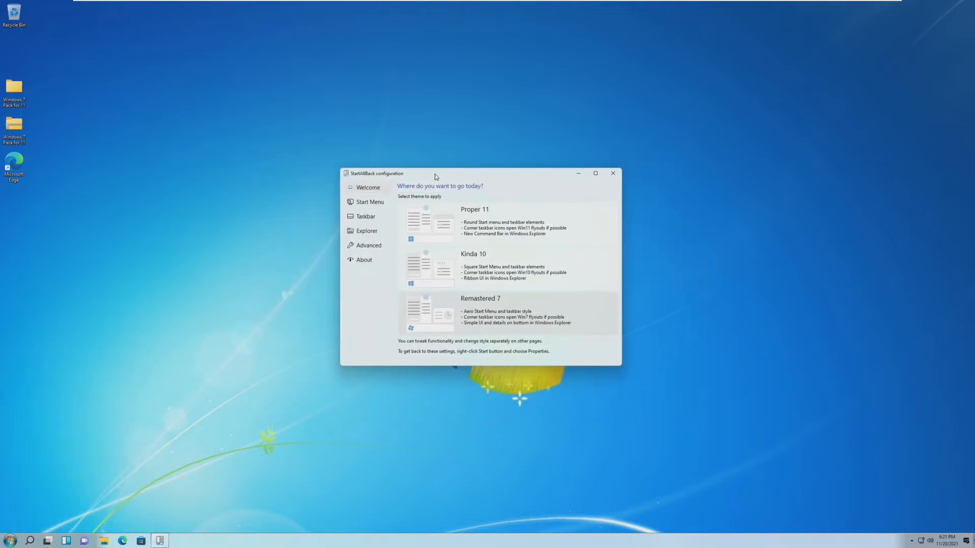
left_click(369, 201)
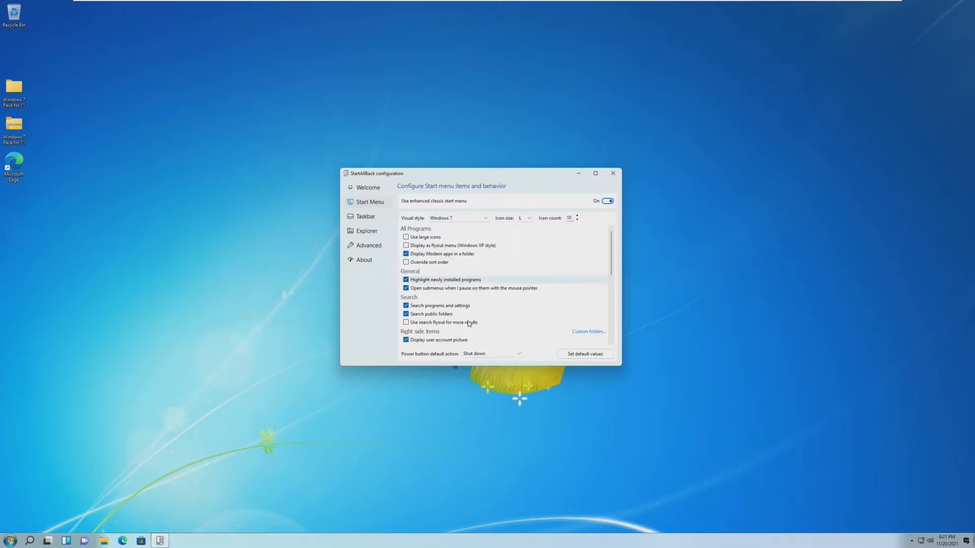
Scroll the Start Menu page down to the right-side items list (Documents, Pictures, Music, Videos)
scroll("down", 3)
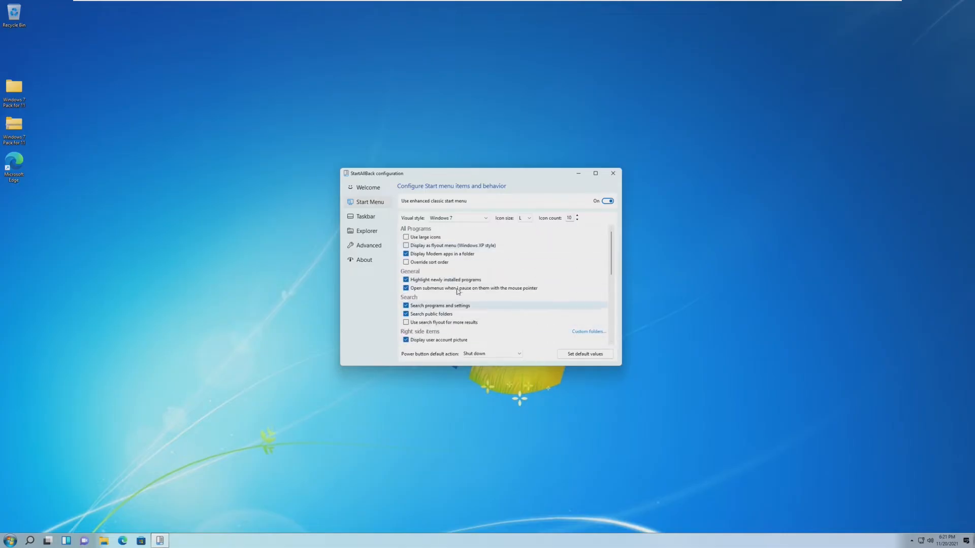
scroll("down", 3)
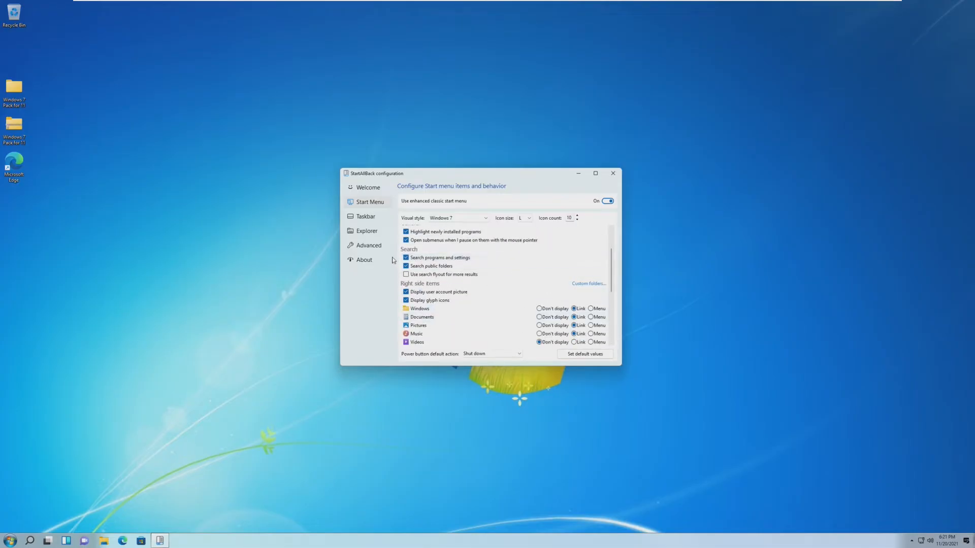
Preview the classic Start menu and choose the Windows 7 orb start button
left_click(365, 216)
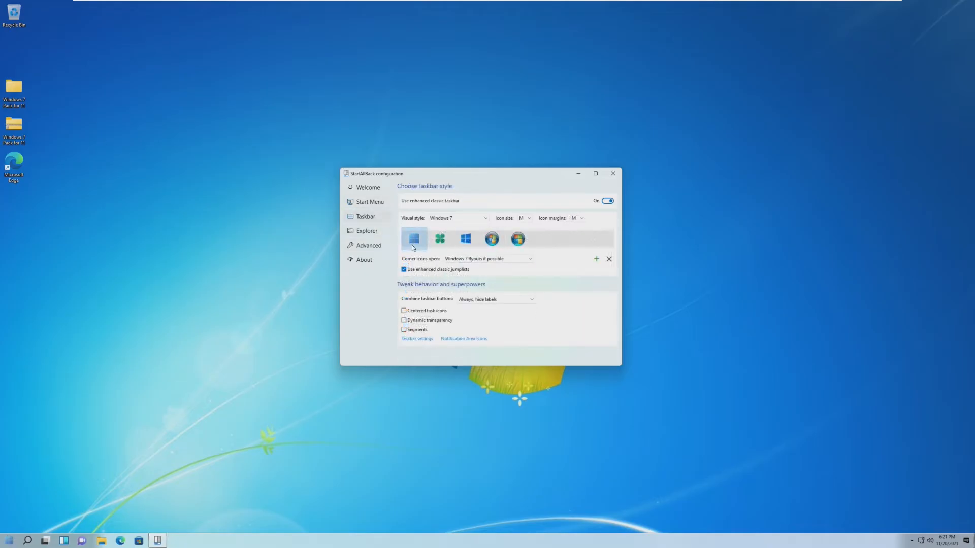
left_click(9, 540)
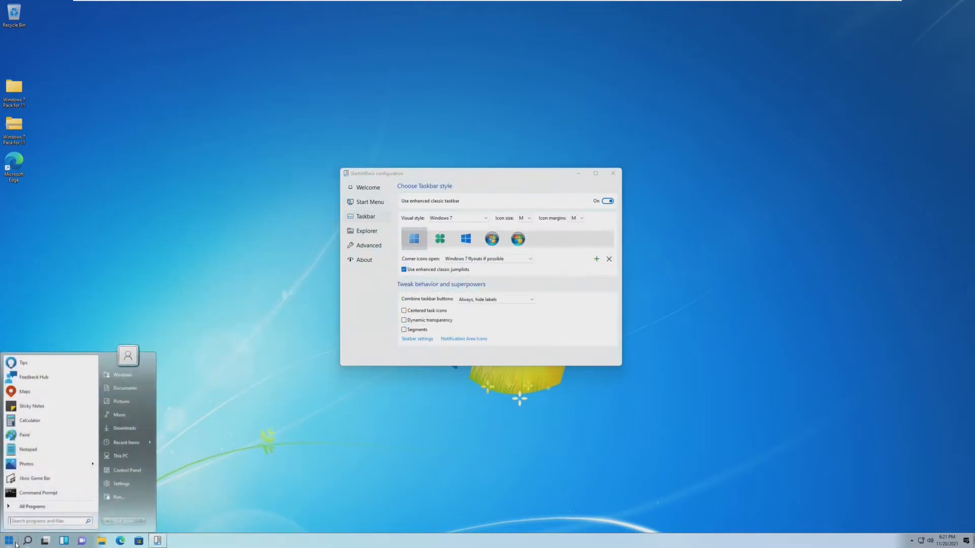
left_click(491, 238)
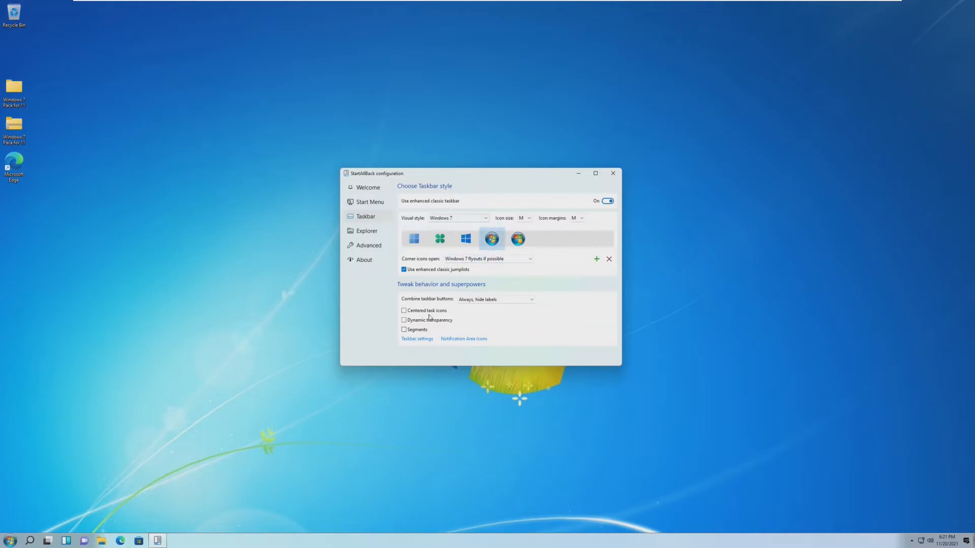
Try Centered task icons and Segments, leaving both turned off
left_click(404, 311)
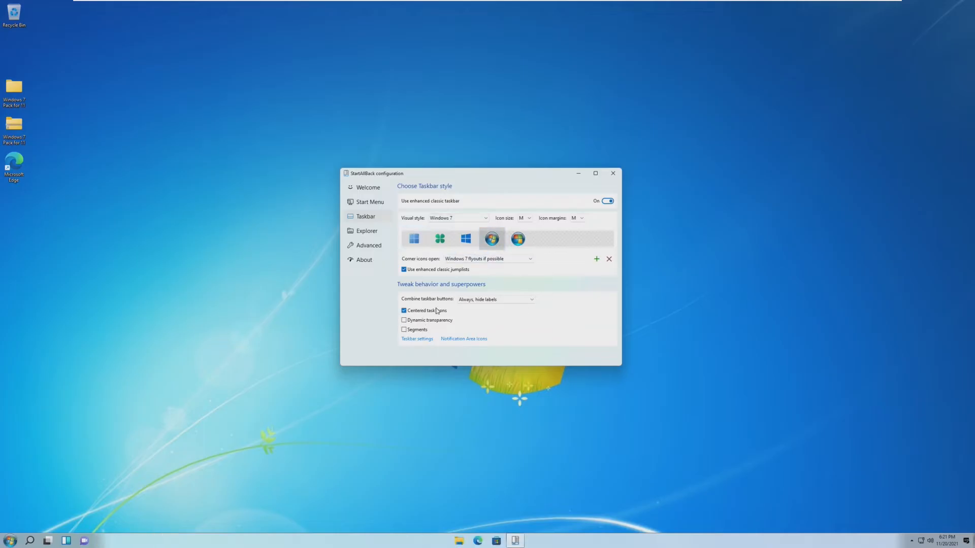
left_click(403, 311)
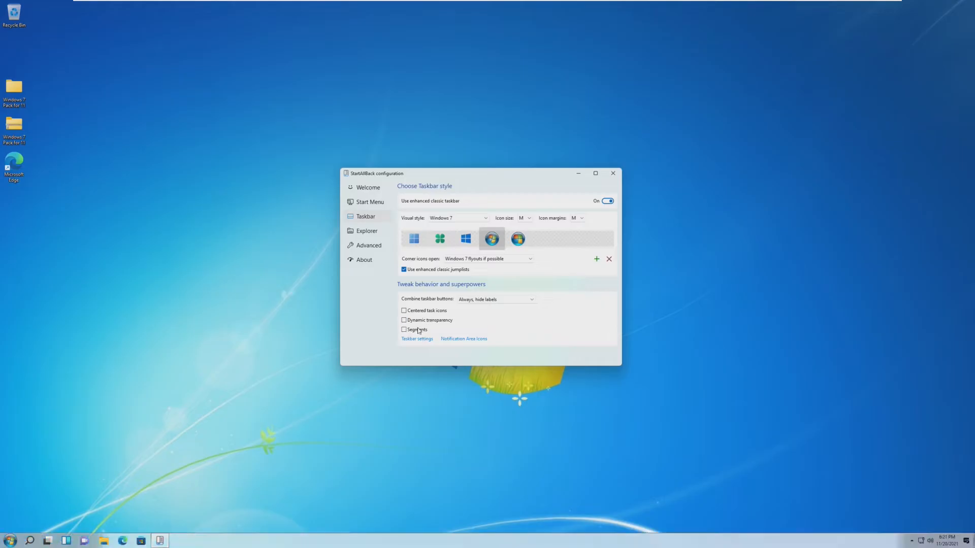
left_click(403, 329)
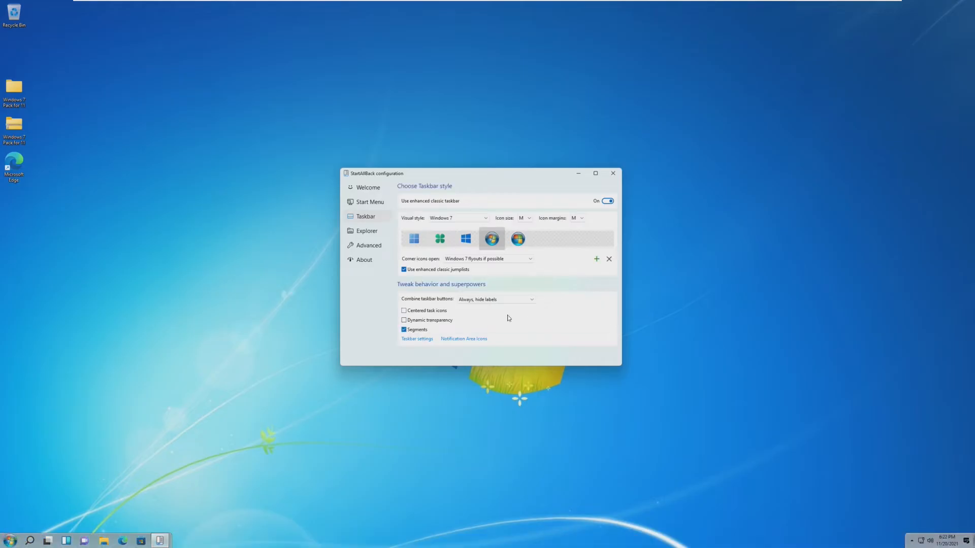
left_click(403, 311)
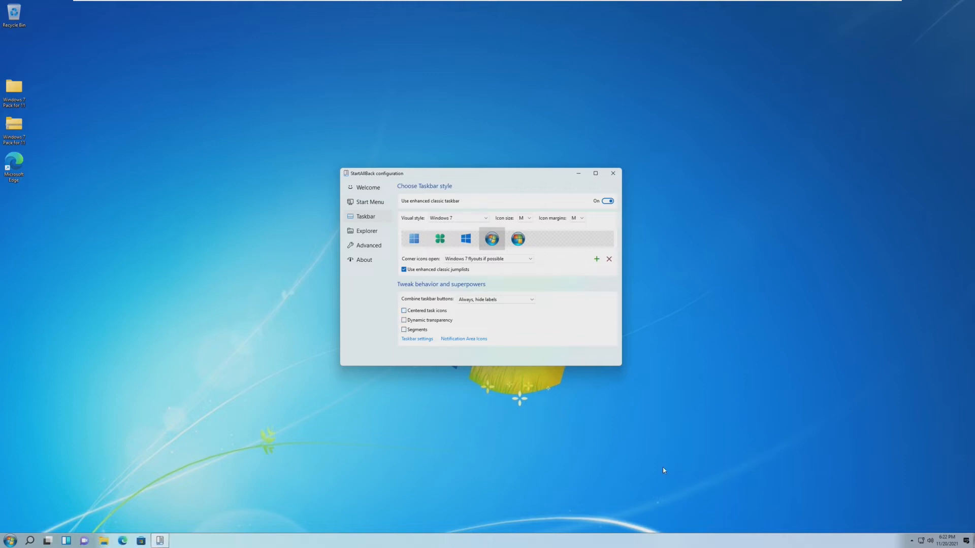
left_click(367, 231)
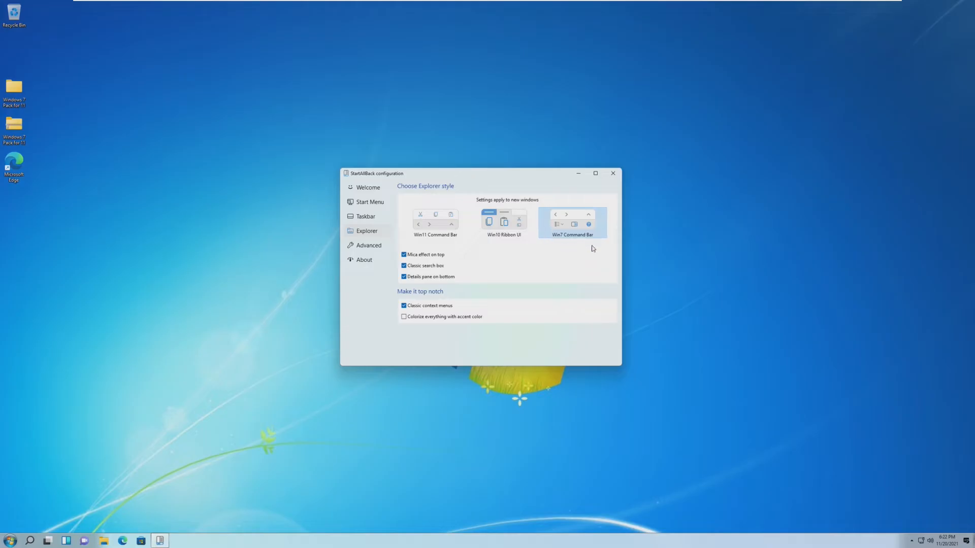
Check File Explorer's Windows 7 command bar, then go to StartAllBack's Advanced page
left_click(104, 540)
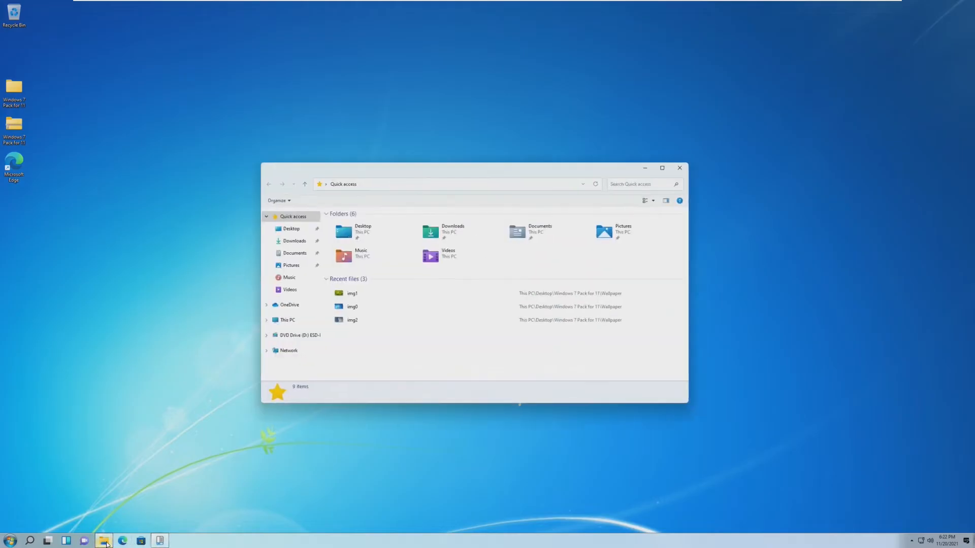
left_click(278, 200)
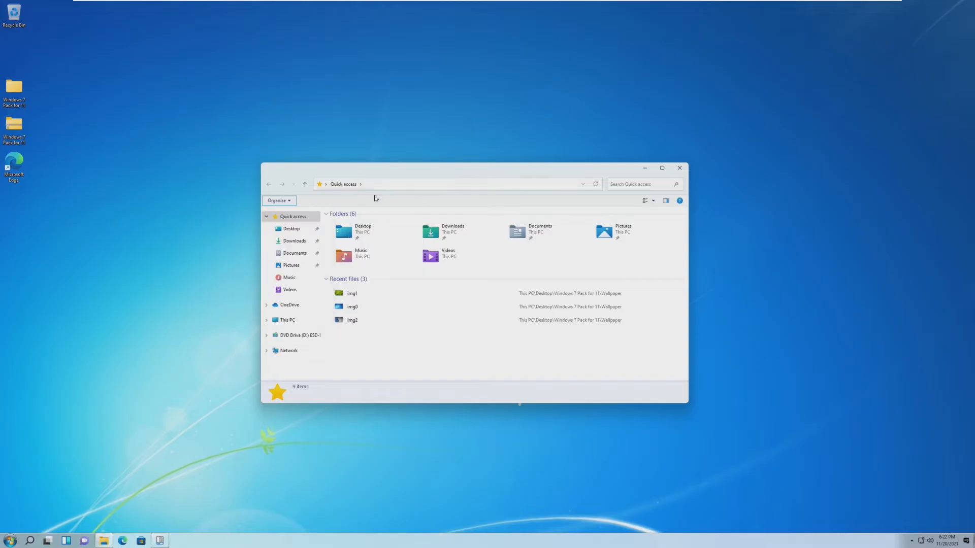
mouse_move(284, 200)
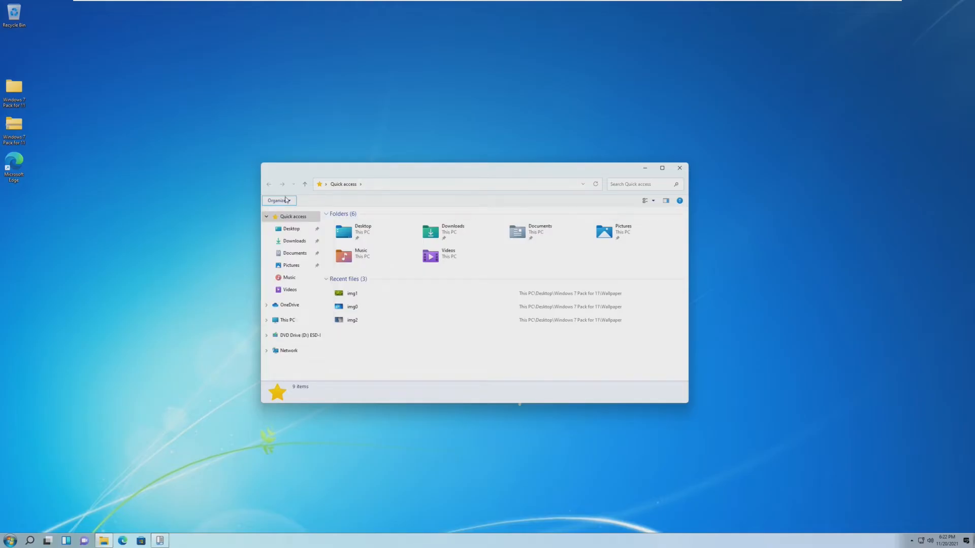
mouse_move(477, 220)
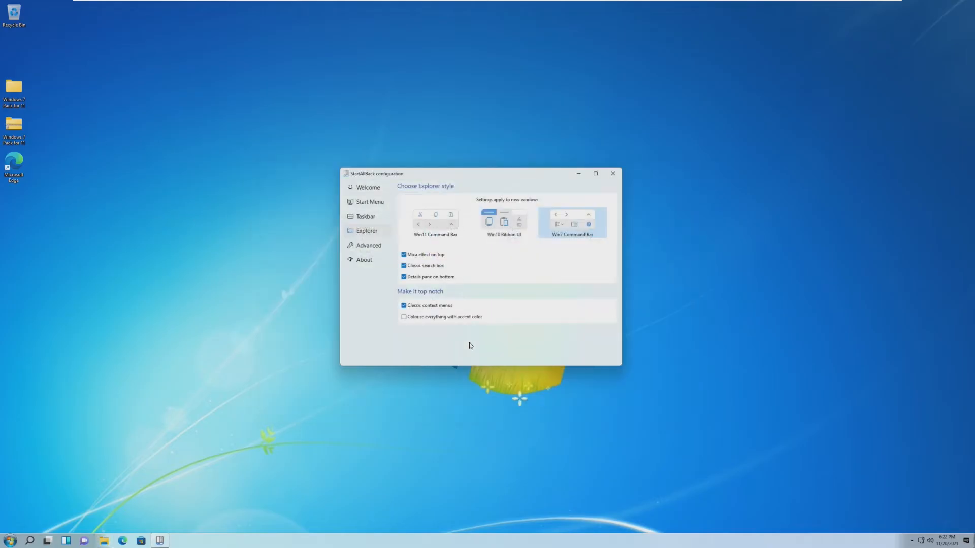
mouse_move(354, 267)
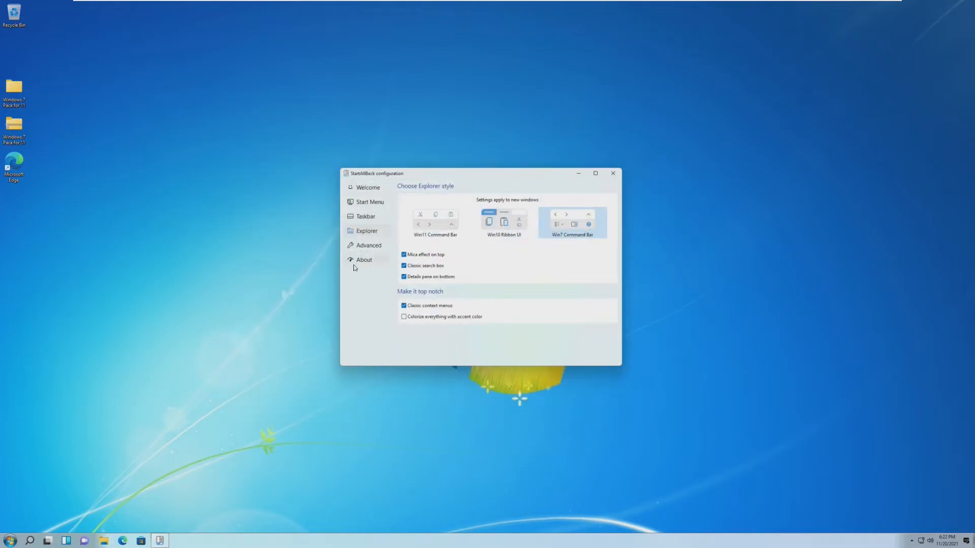
left_click(367, 244)
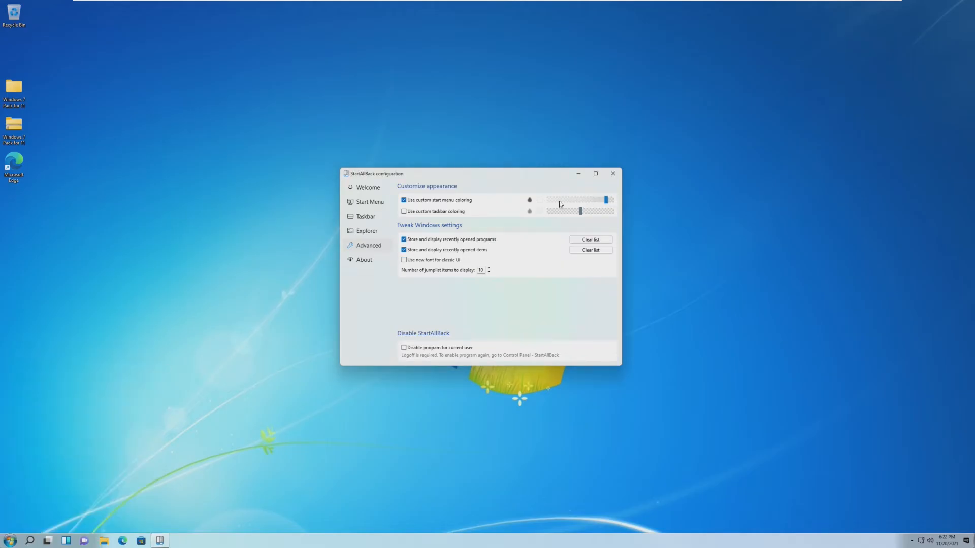
Tint the Start menu pale pink and enable custom taskbar colouring in light grey
left_click(529, 200)
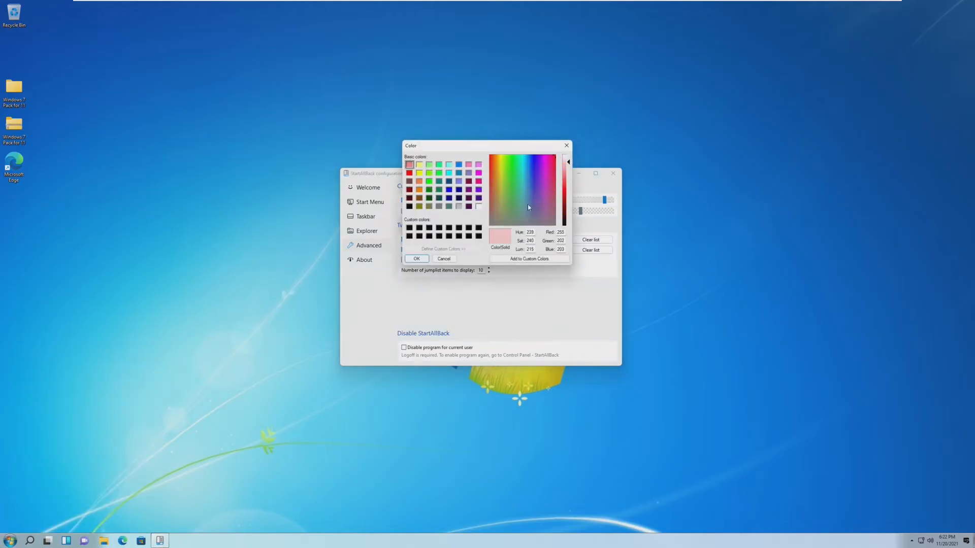
left_click(491, 165)
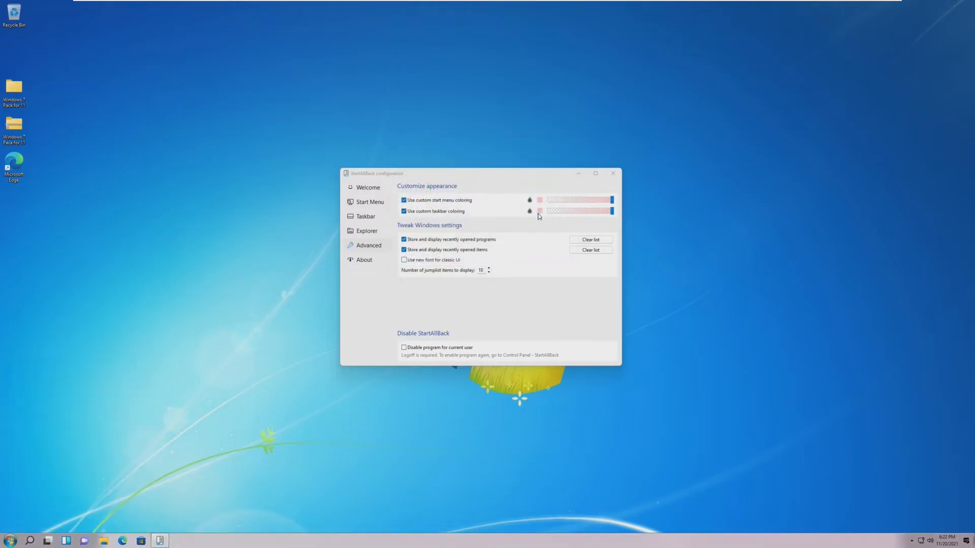
left_click(538, 211)
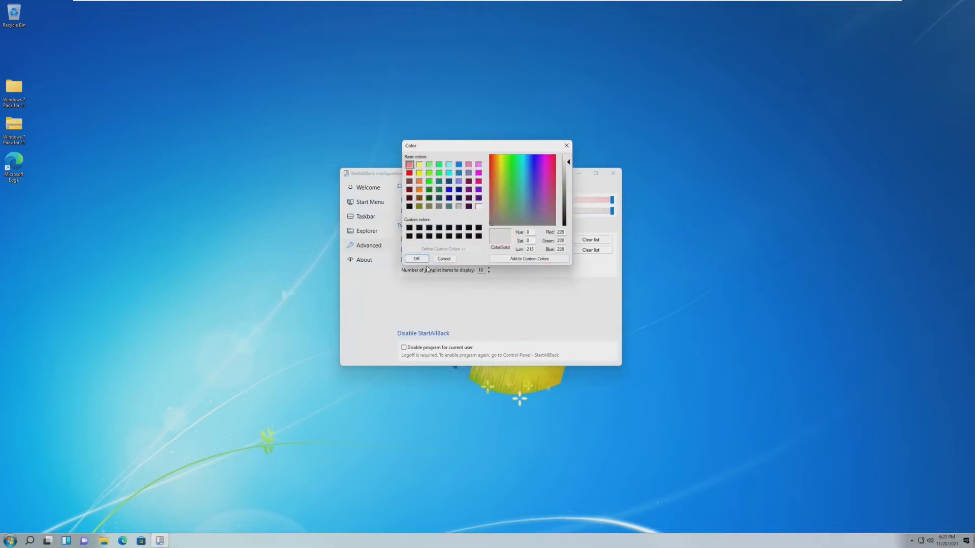
left_click(416, 259)
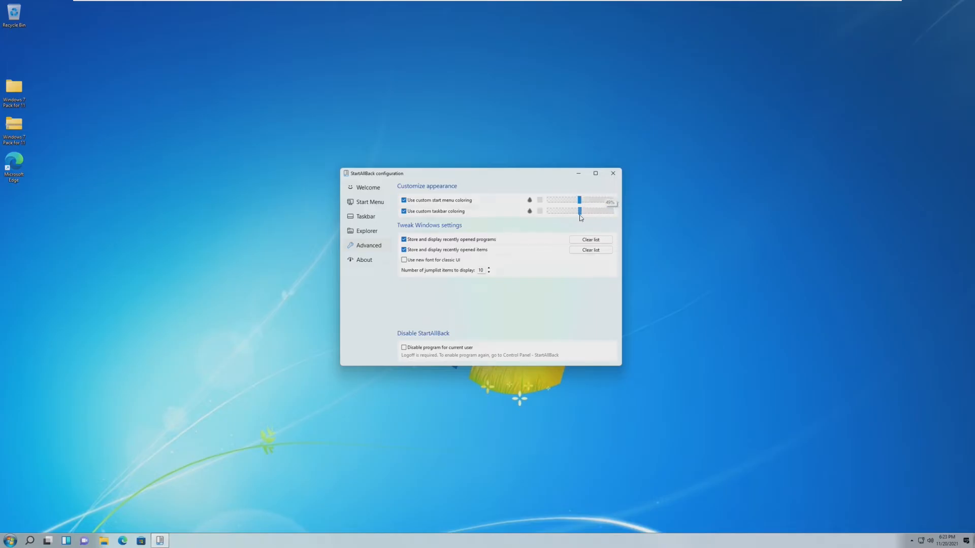
Review the About page (version 3.0.6, 30-day trial), Welcome and Start Menu pages, then close configuration
left_click(365, 260)
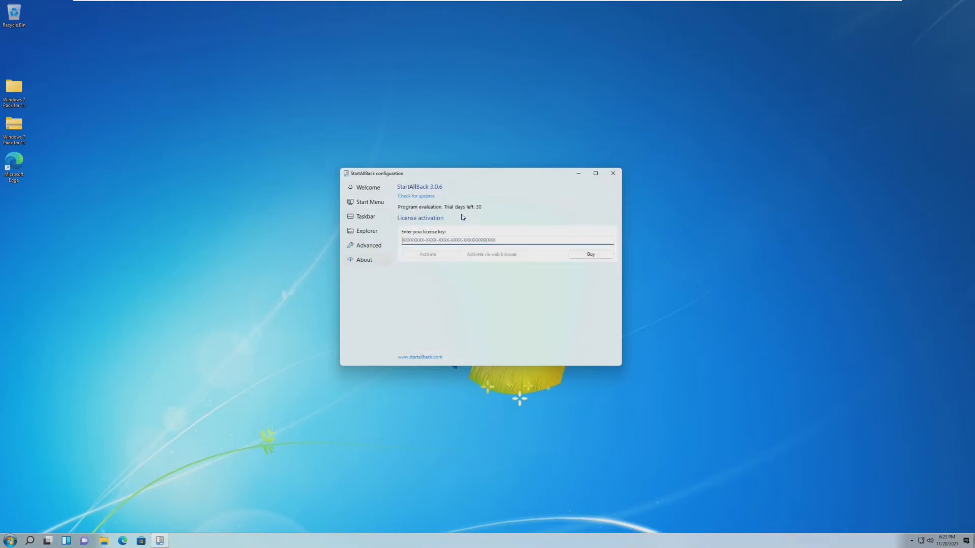
mouse_move(490, 217)
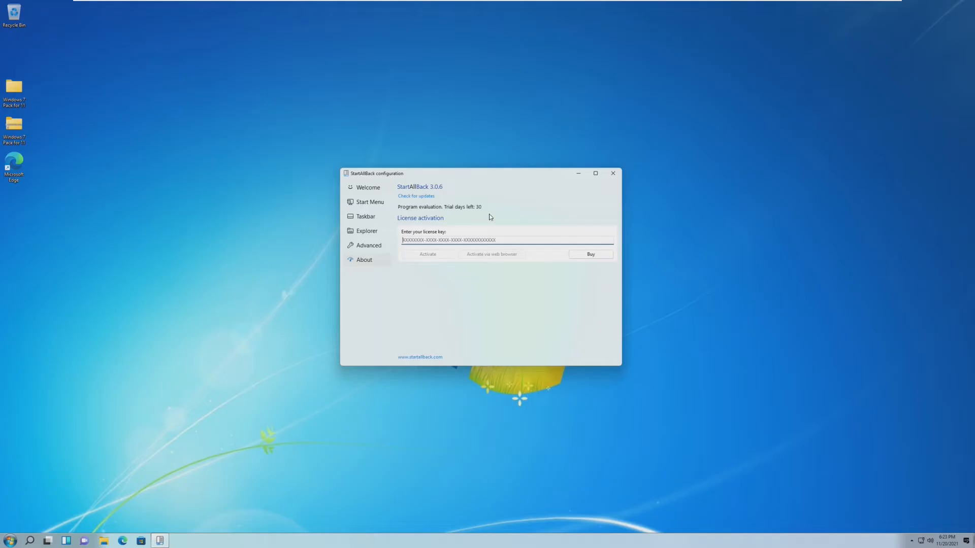
left_click(448, 239)
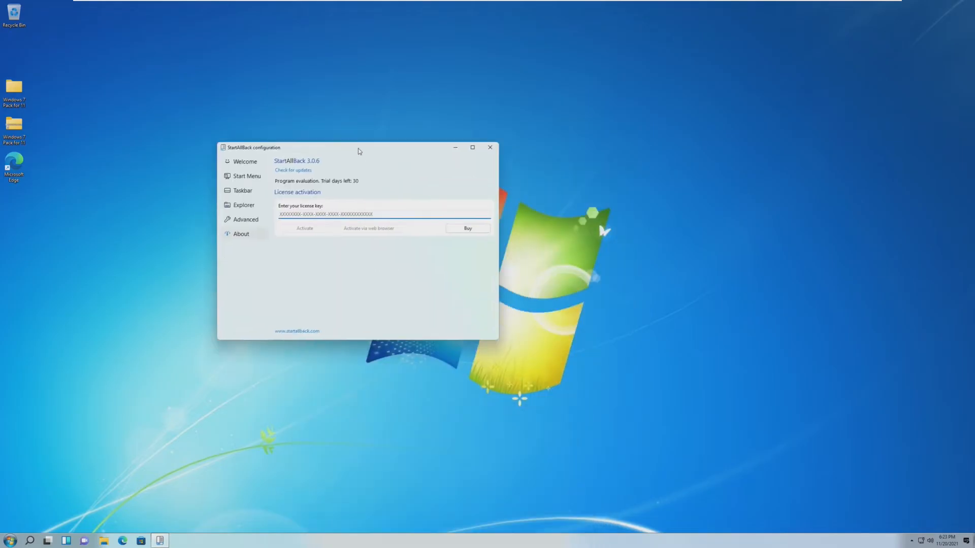
left_click_drag(357, 147, 430, 205)
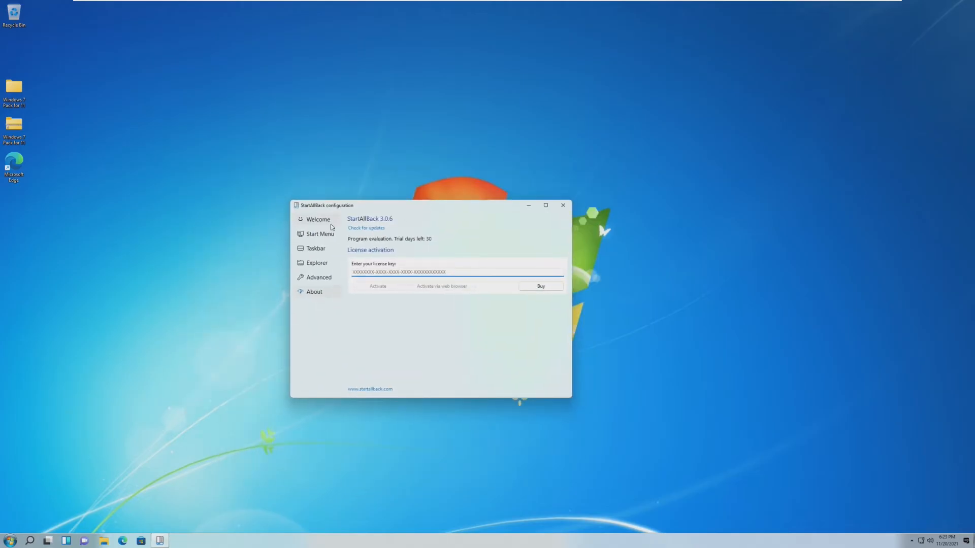
left_click(317, 219)
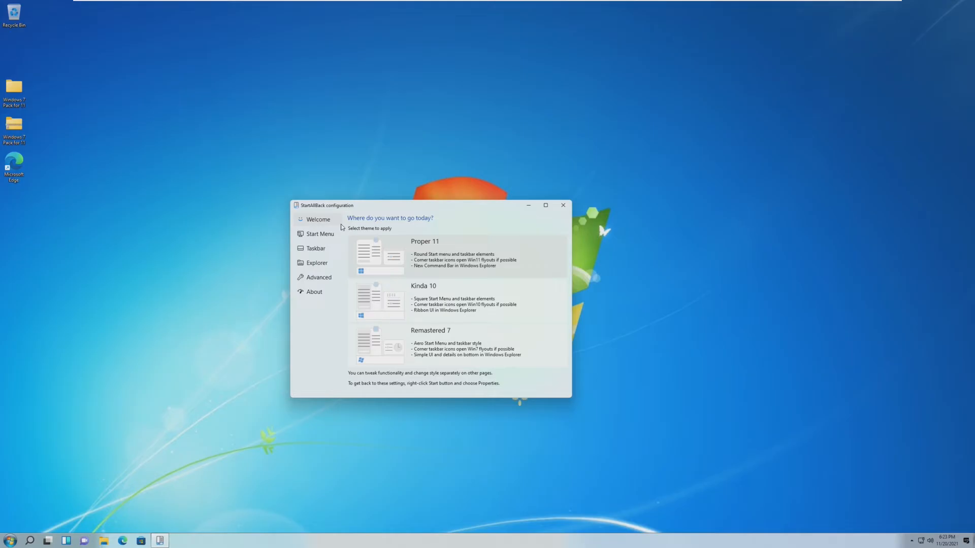
left_click(320, 233)
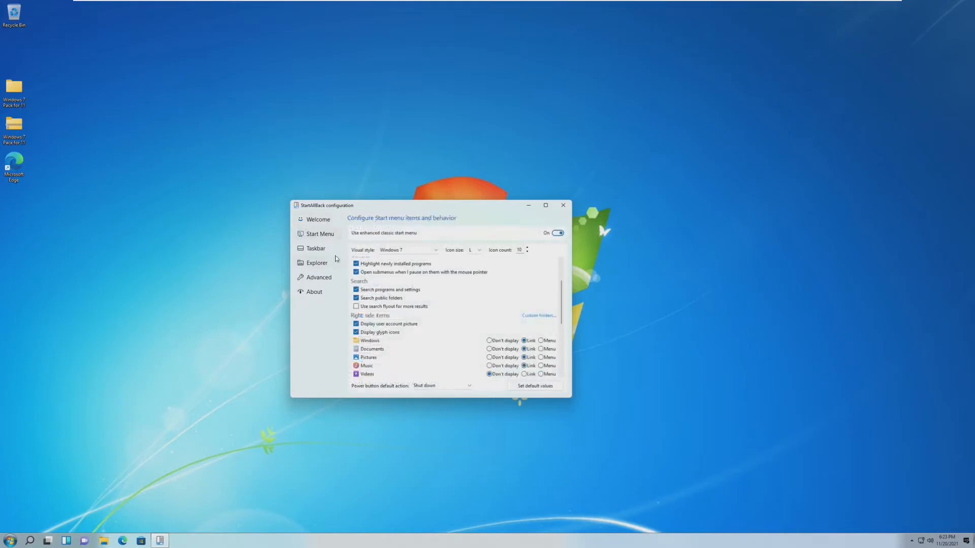
left_click(317, 262)
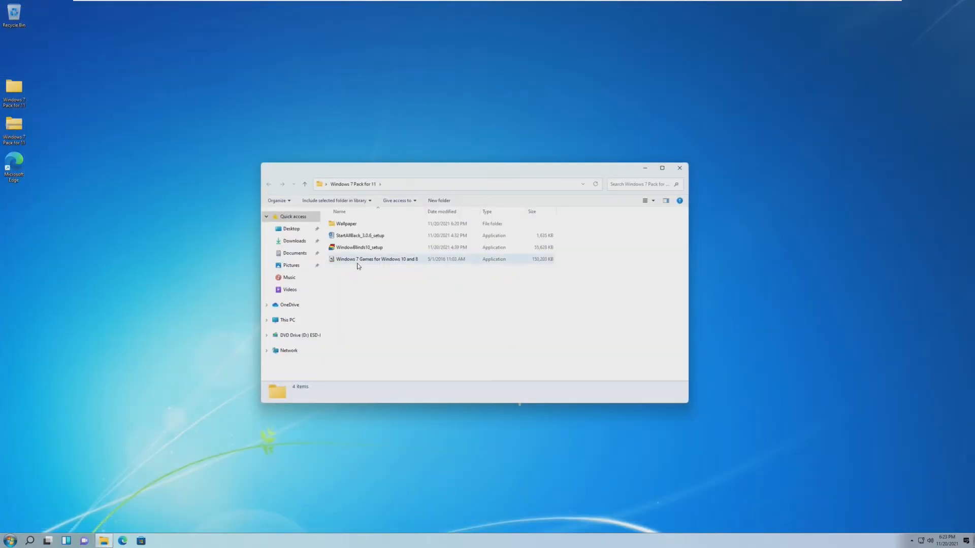
Run the Windows 7 Games setup through UAC to Finish
double_click(376, 259)
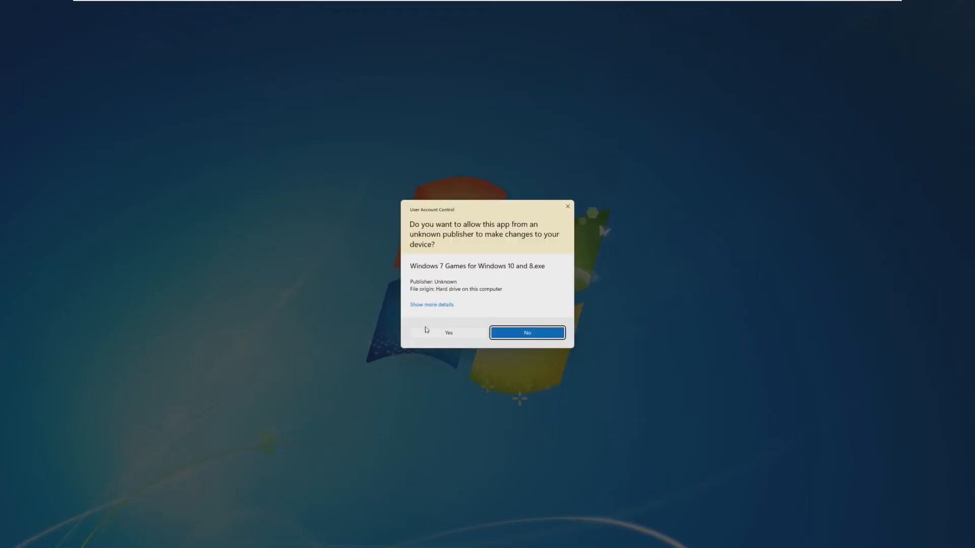
left_click(448, 333)
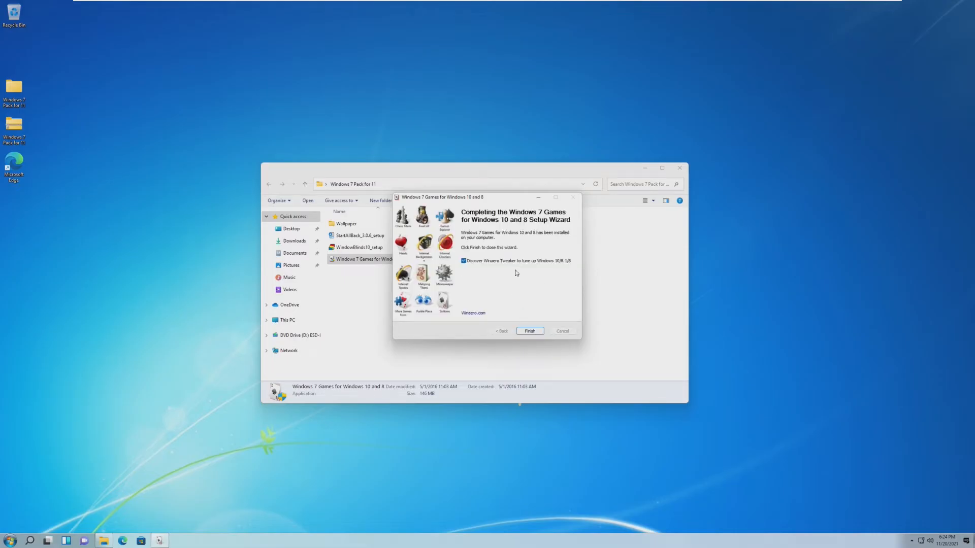
left_click(529, 331)
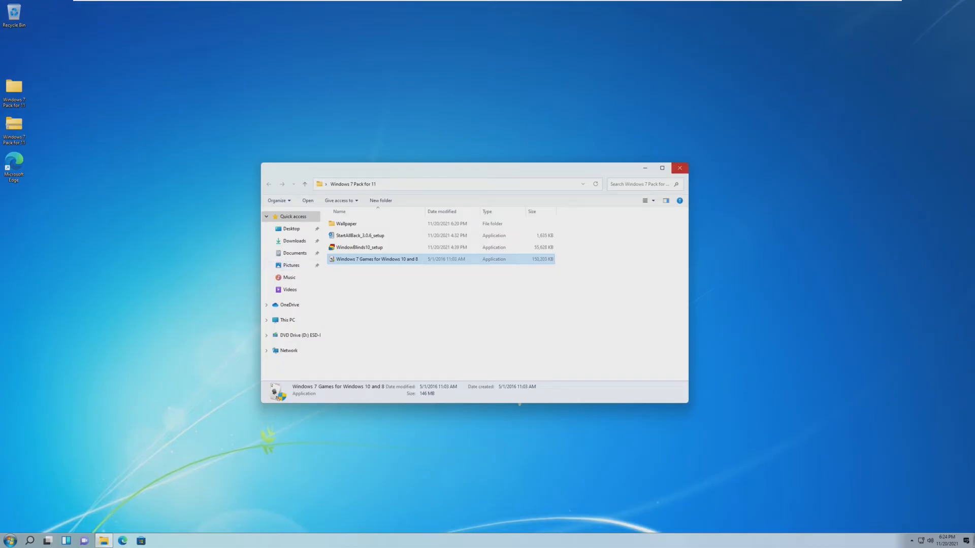
Launch Minesweeper from the Start menu's new Games folder
left_click(11, 540)
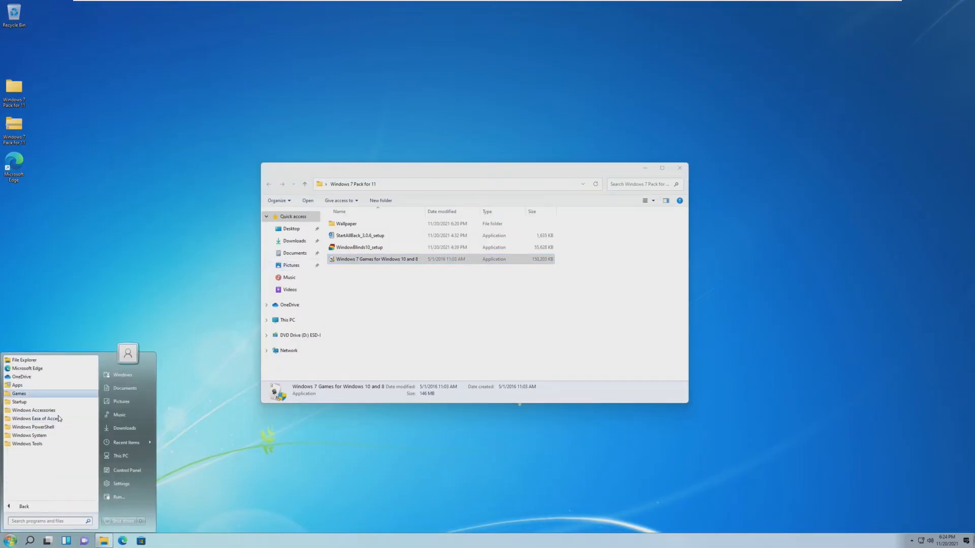
left_click(18, 393)
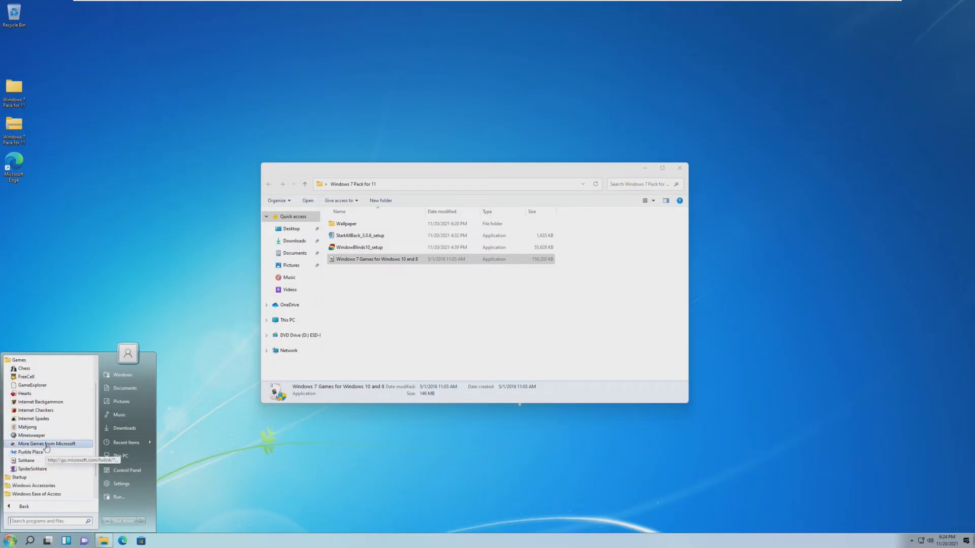
left_click(29, 452)
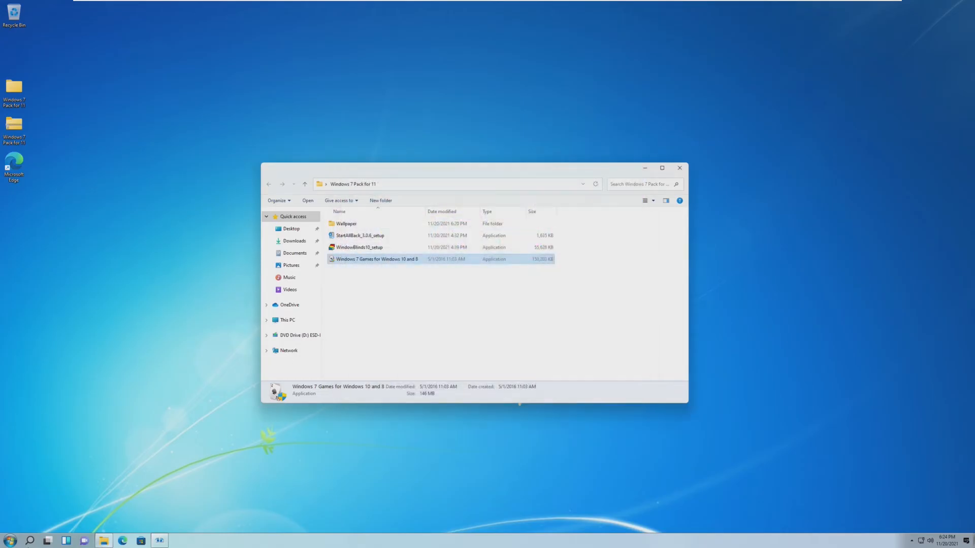
Start an Intermediate Minesweeper game, then close it
left_click(10, 541)
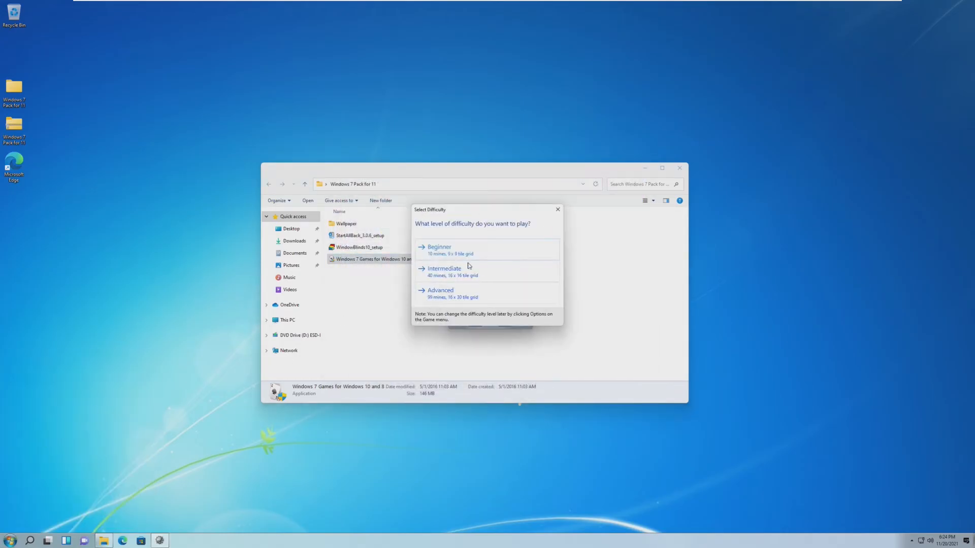
left_click(443, 268)
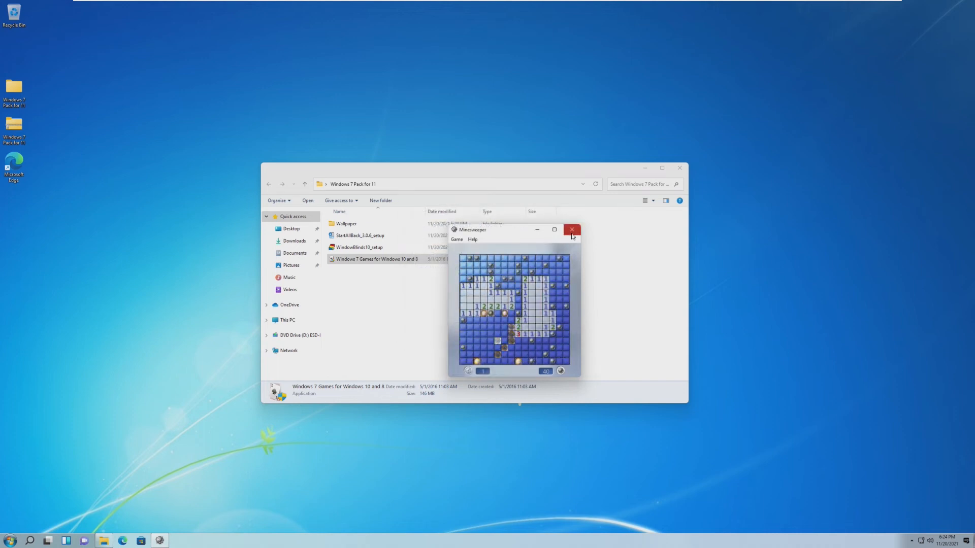
left_click(571, 230)
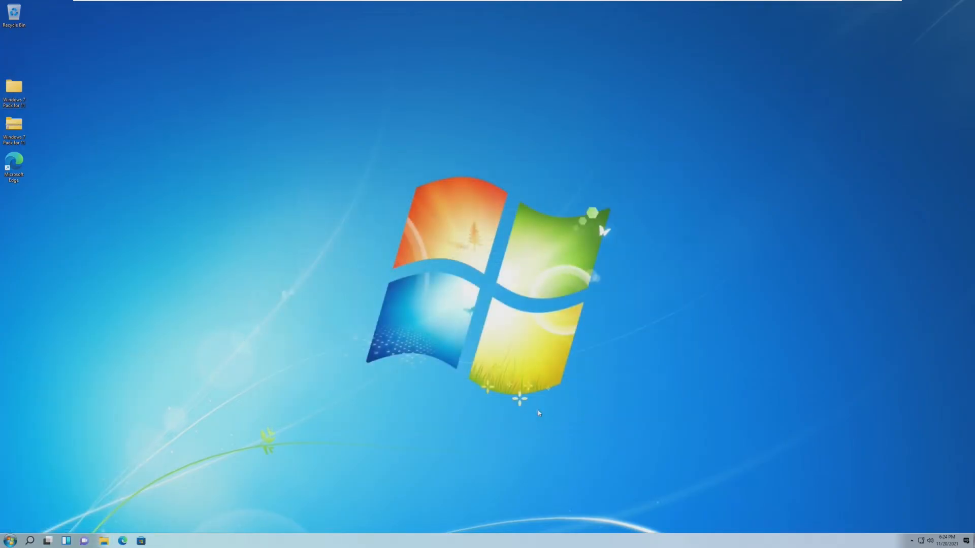
Launch Microsoft Store to view its restyled Home page, then close it
left_click(140, 540)
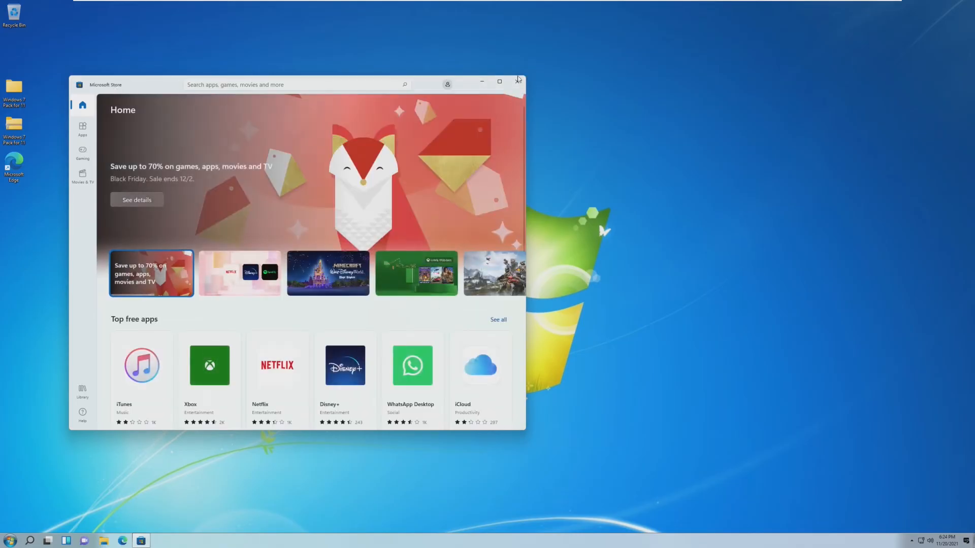
left_click(518, 82)
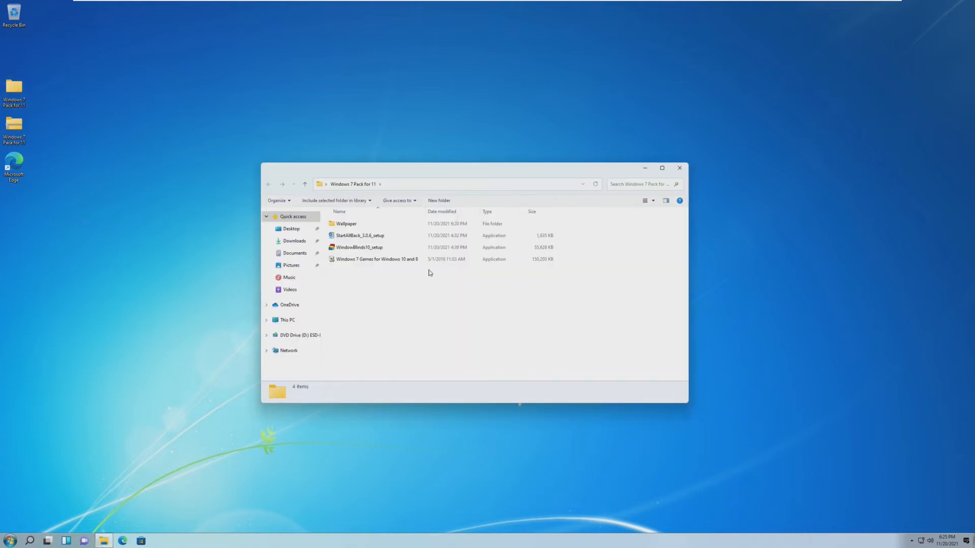
Close the pack folder, launch WindowBlinds10_setup from the desktop and accept its licence to start installing
left_click(360, 247)
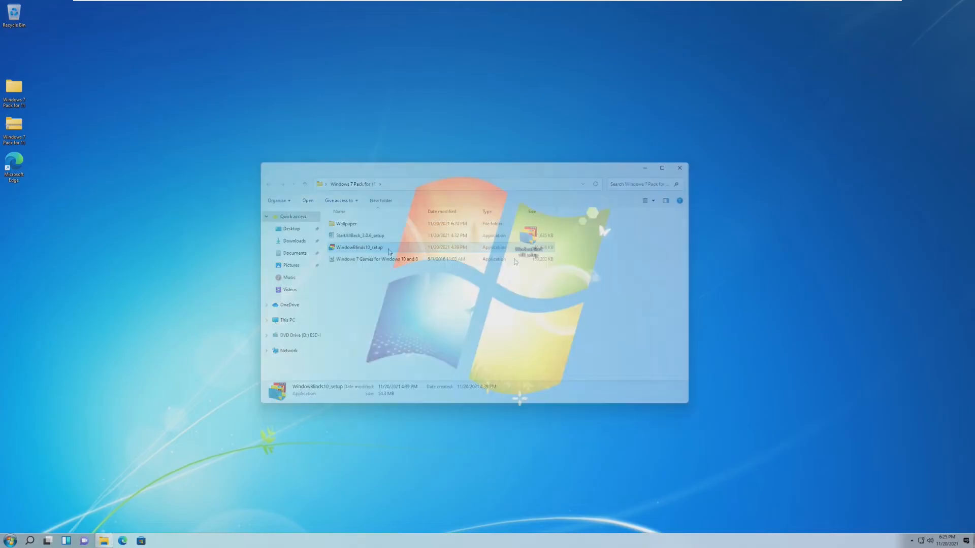
left_click(679, 168)
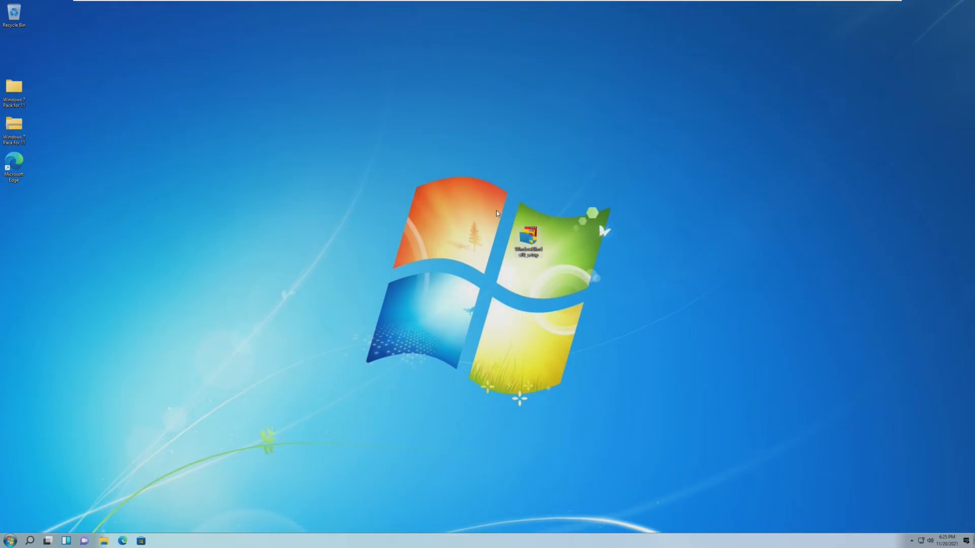
mouse_move(577, 326)
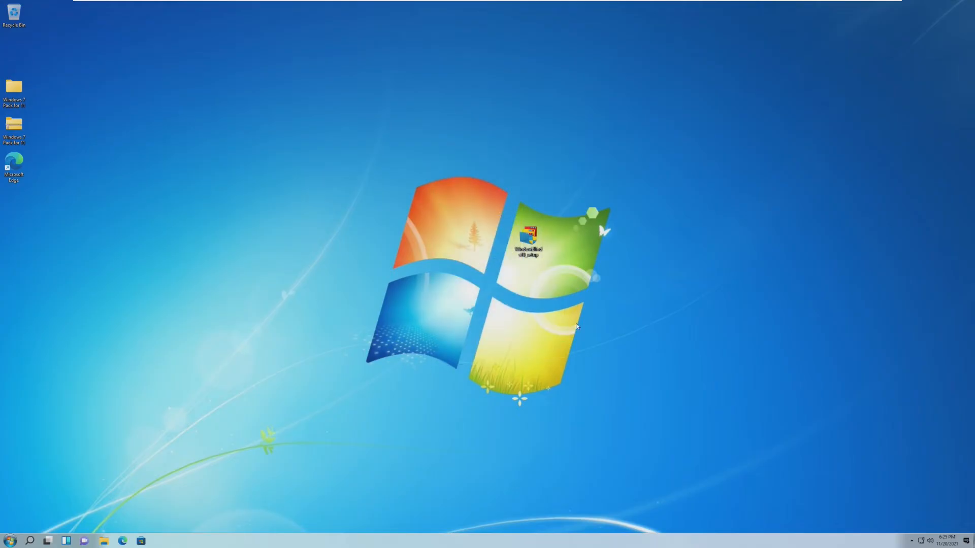
double_click(528, 239)
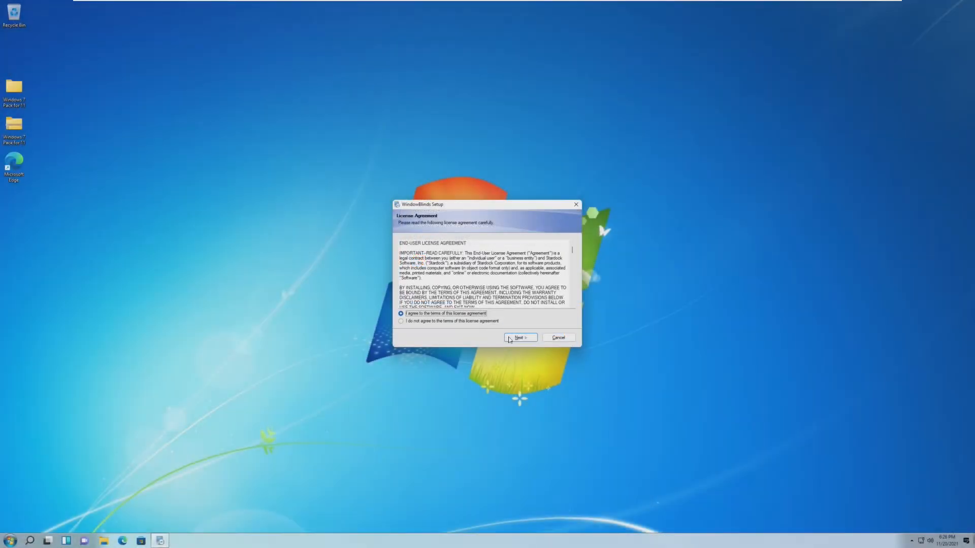
left_click(519, 337)
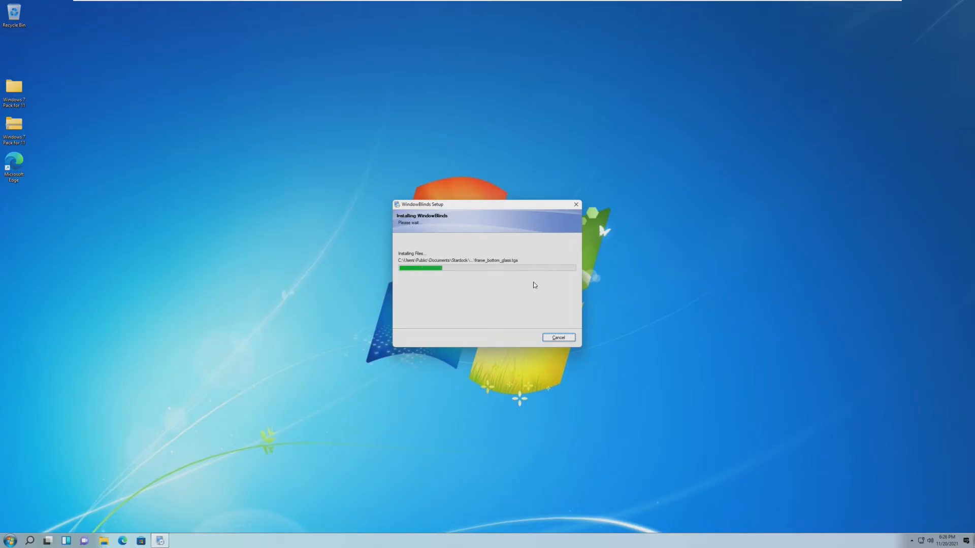
mouse_move(791, 474)
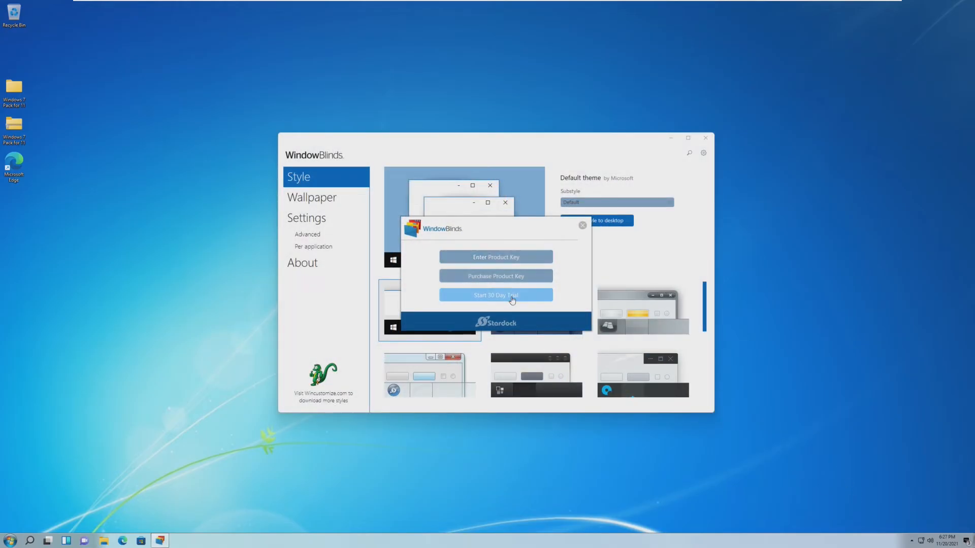
Start the WindowBlinds 30-day trial, submit the email registration and validate it via the browser link
left_click(495, 294)
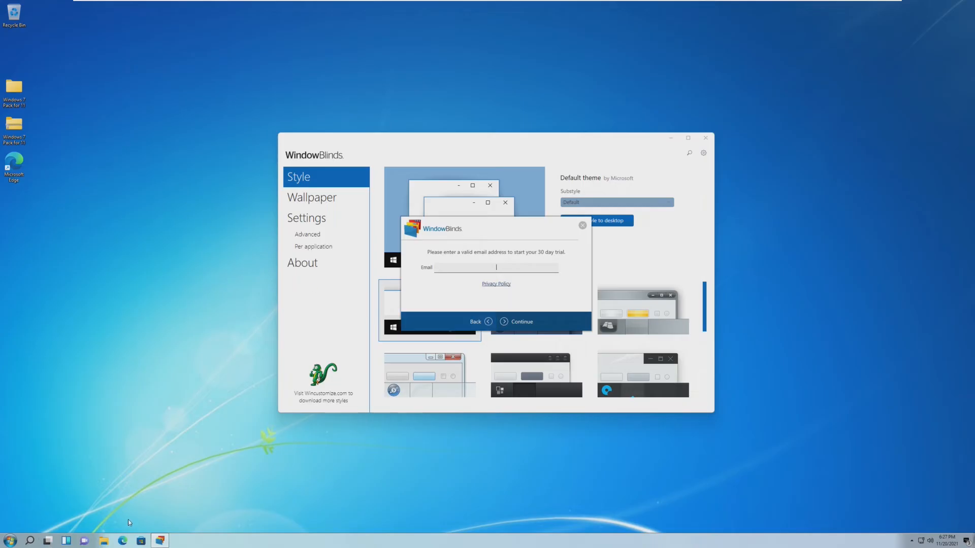
mouse_move(130, 539)
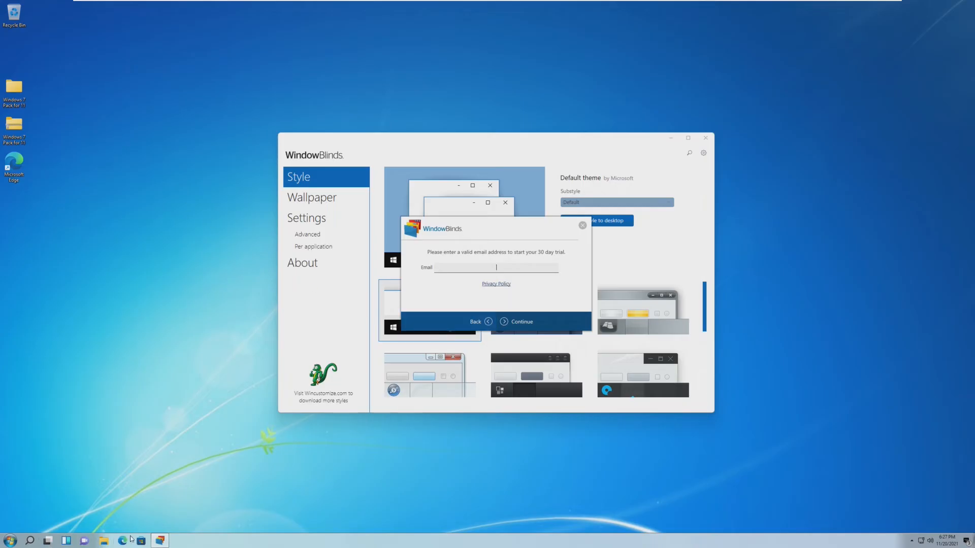
mouse_move(309, 234)
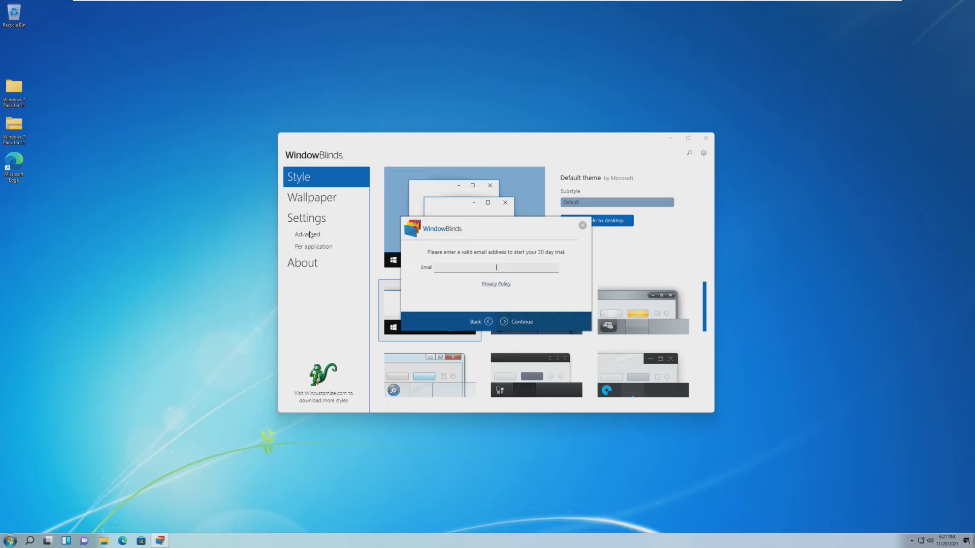
mouse_move(455, 259)
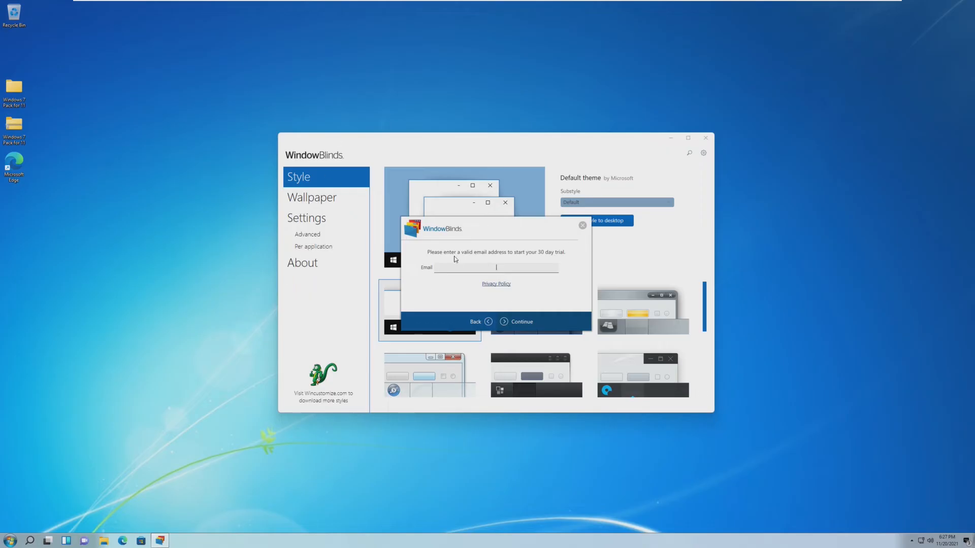
left_click(9, 540)
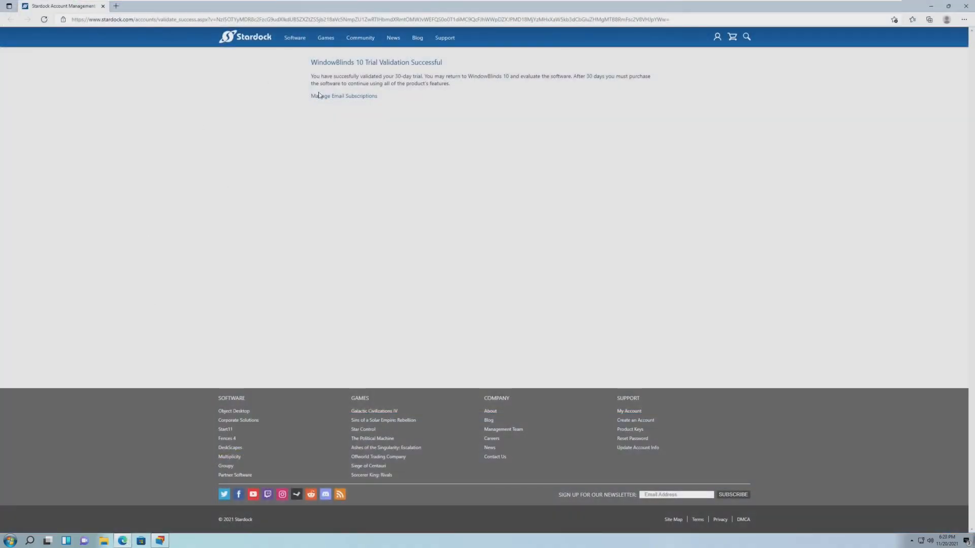
left_click_drag(311, 76, 541, 76)
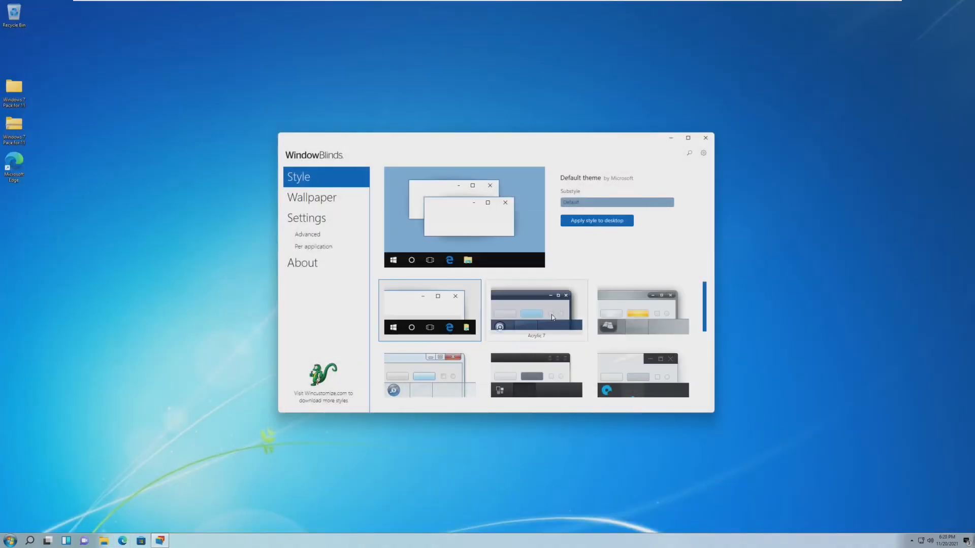
Apply the Diamond style to the desktop and dismiss the theme-switching tip
scroll("down", 3)
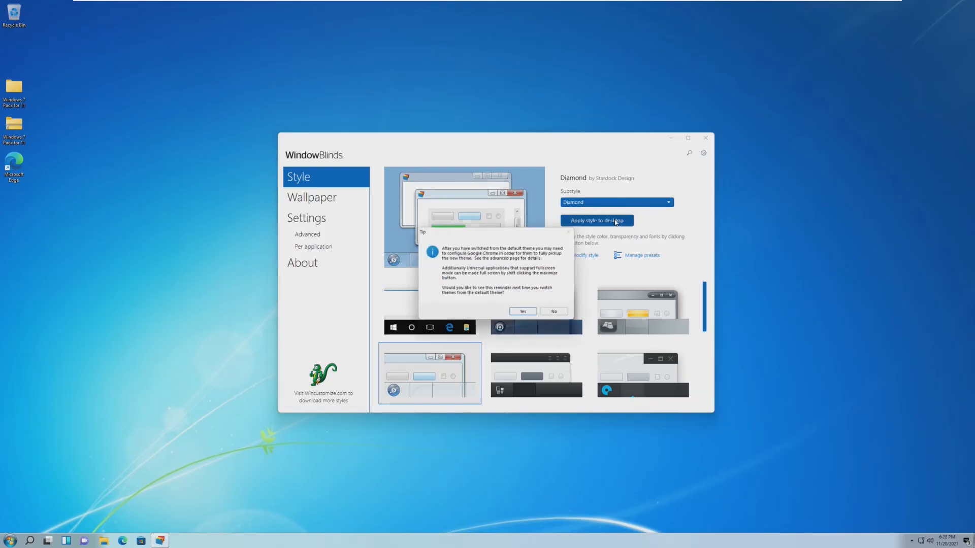
left_click(521, 312)
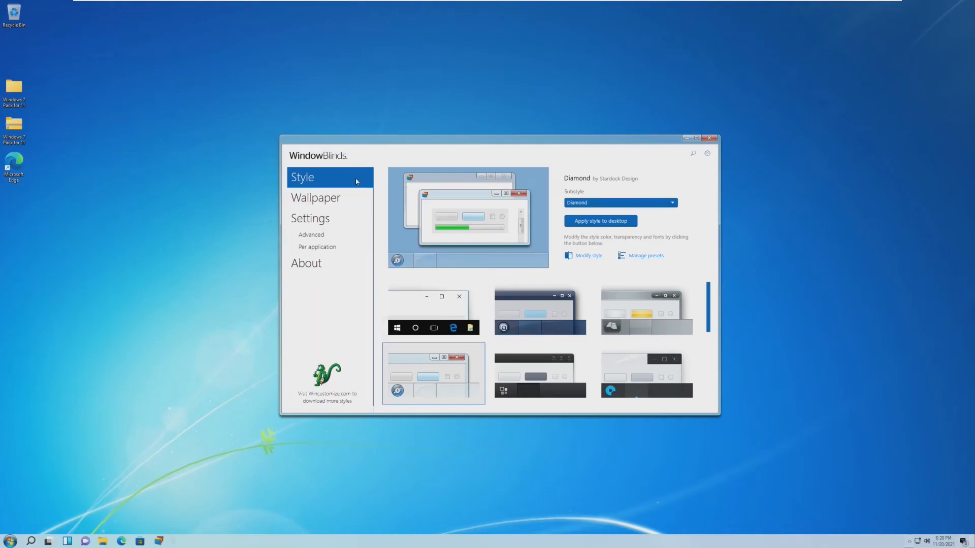
left_click(10, 541)
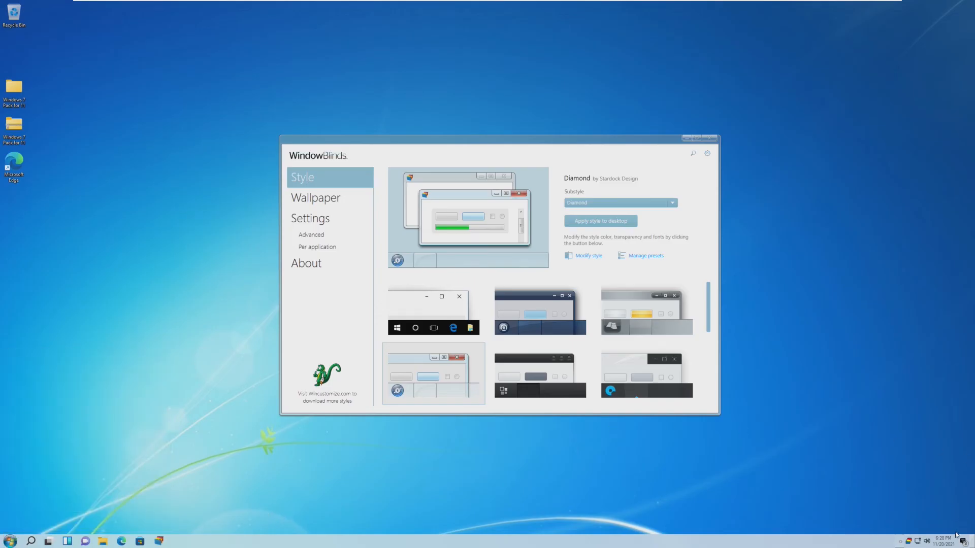
mouse_move(711, 145)
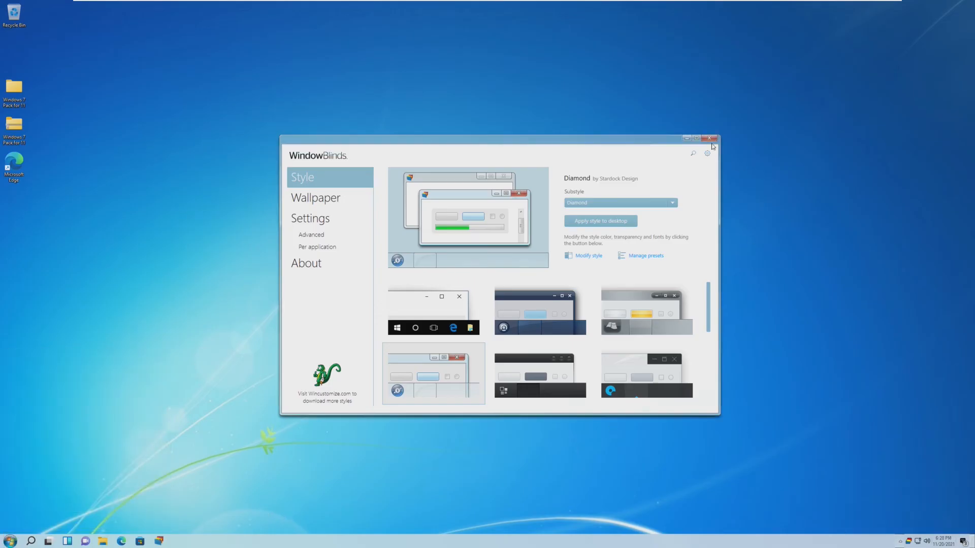
Close WindowBlinds and sign out from the Start menu so the style takes effect
left_click(713, 138)
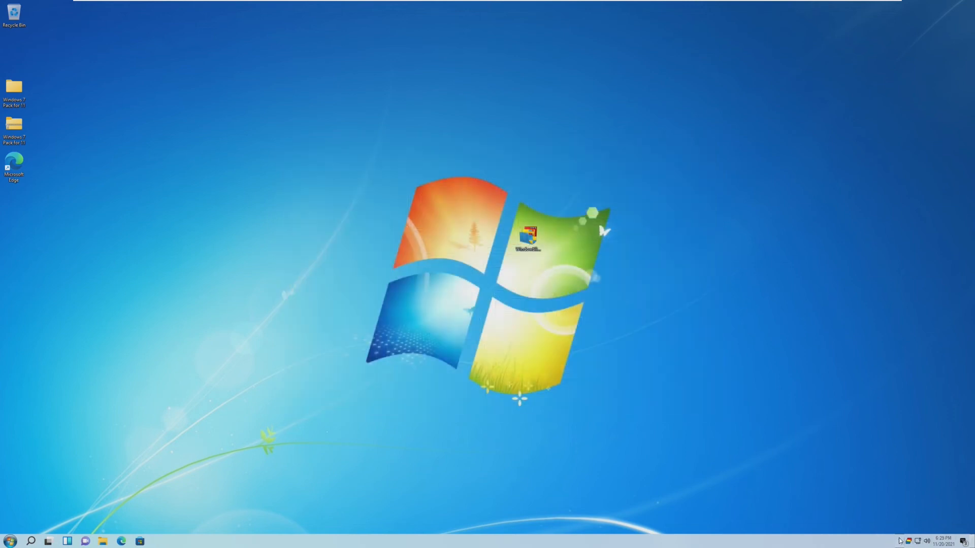
mouse_move(885, 521)
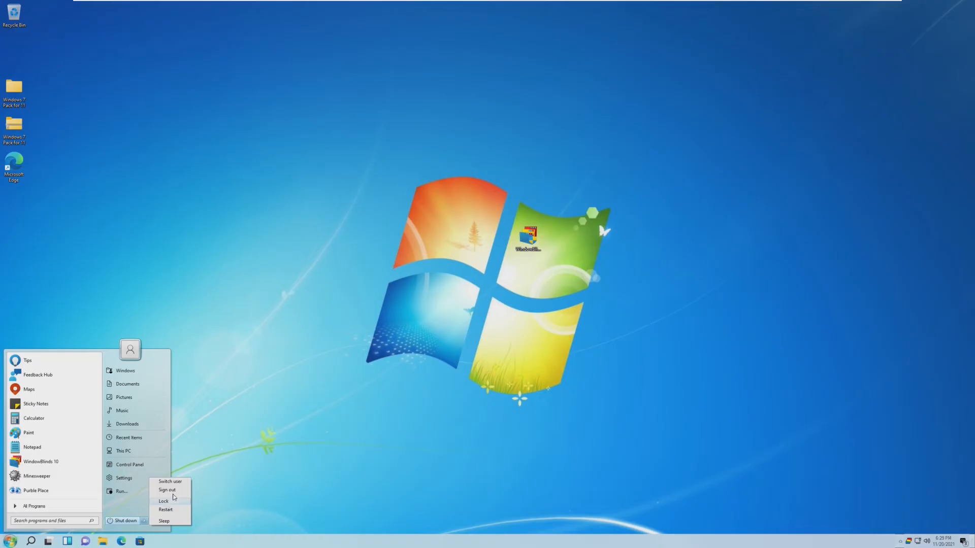
left_click(164, 500)
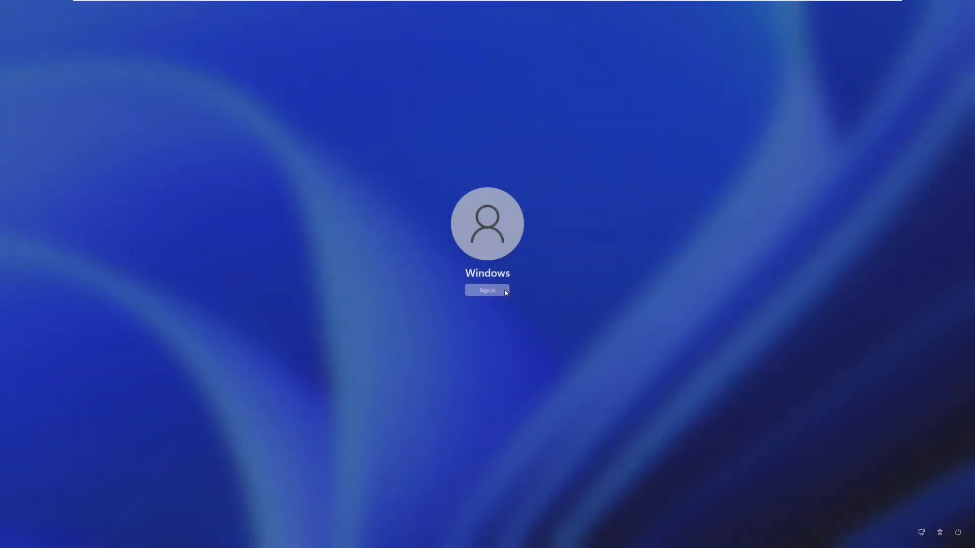
Sign back in and delete the WindowBlinds setup file from the desktop
left_click(487, 290)
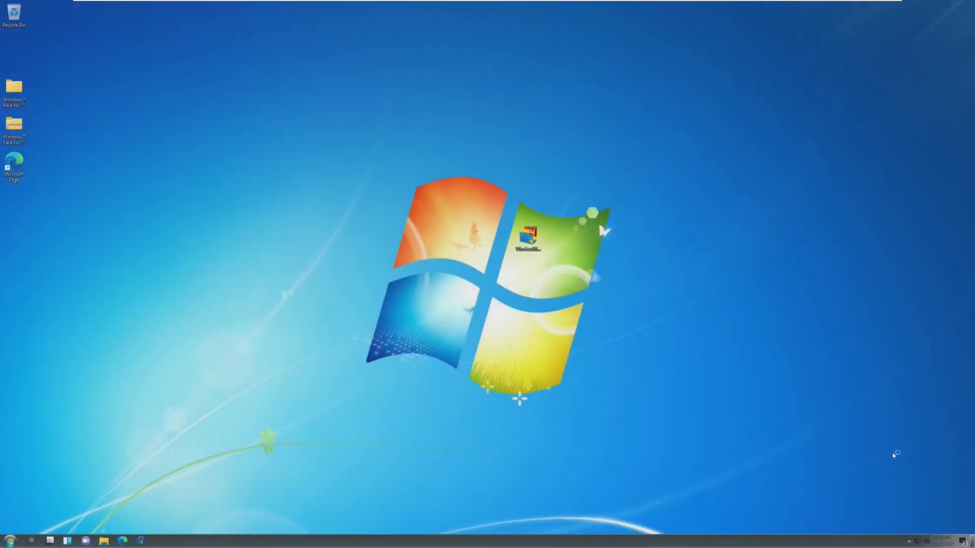
mouse_move(128, 518)
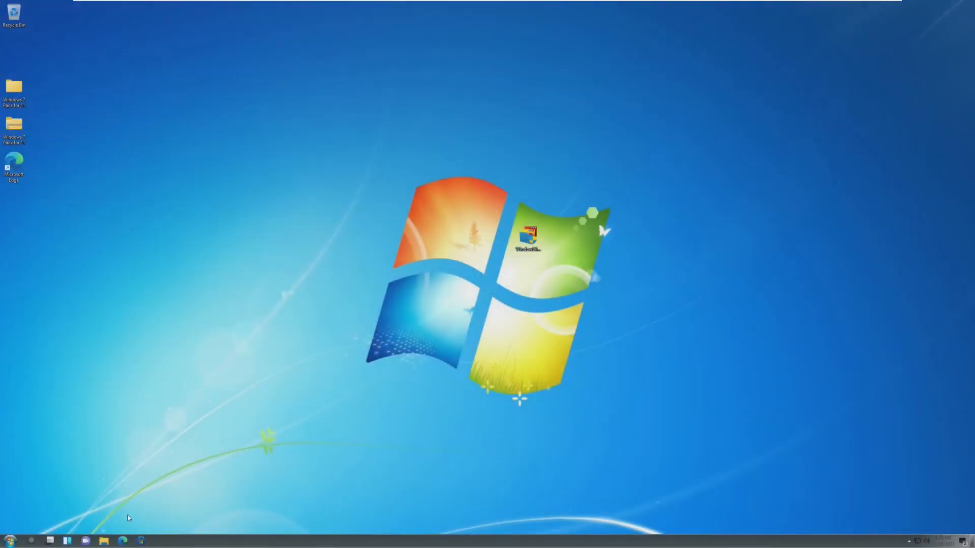
mouse_move(759, 513)
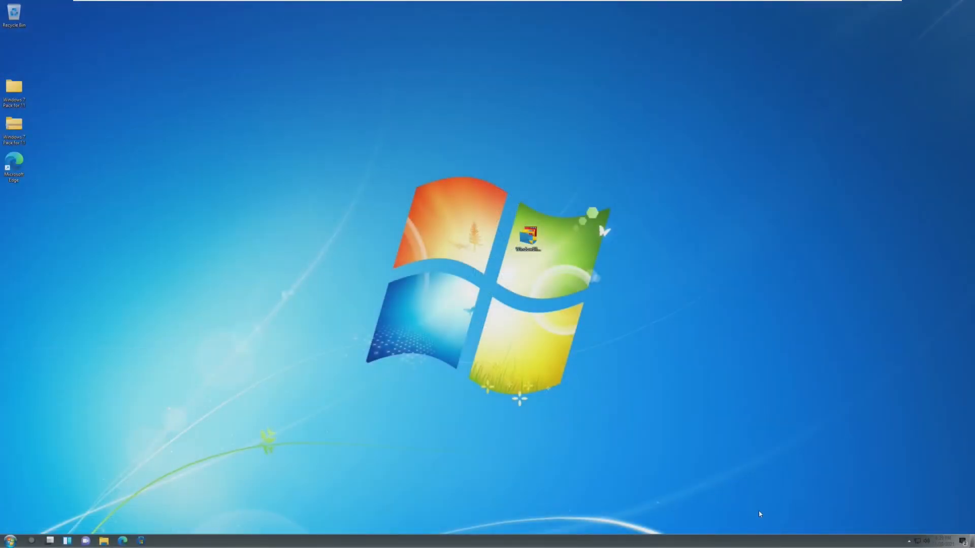
right_click(518, 310)
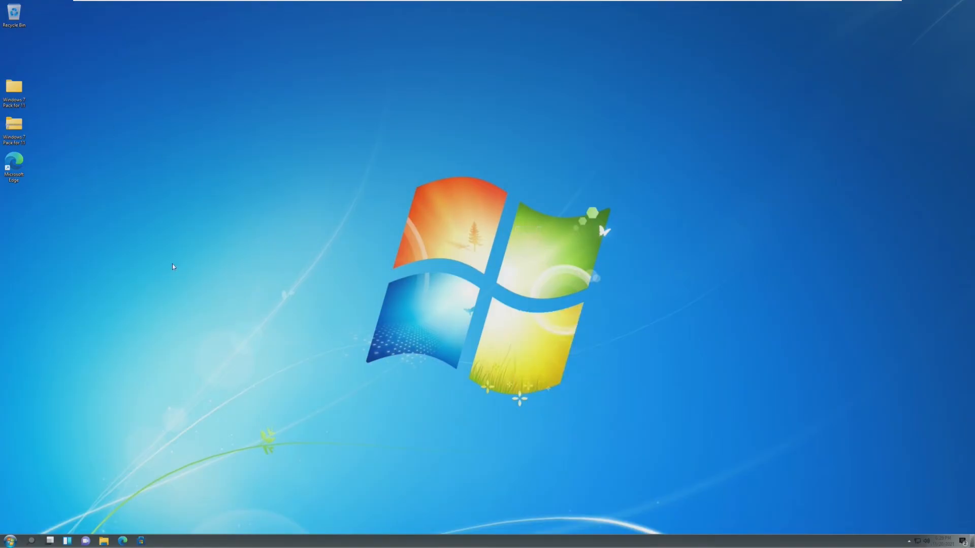
left_click(9, 540)
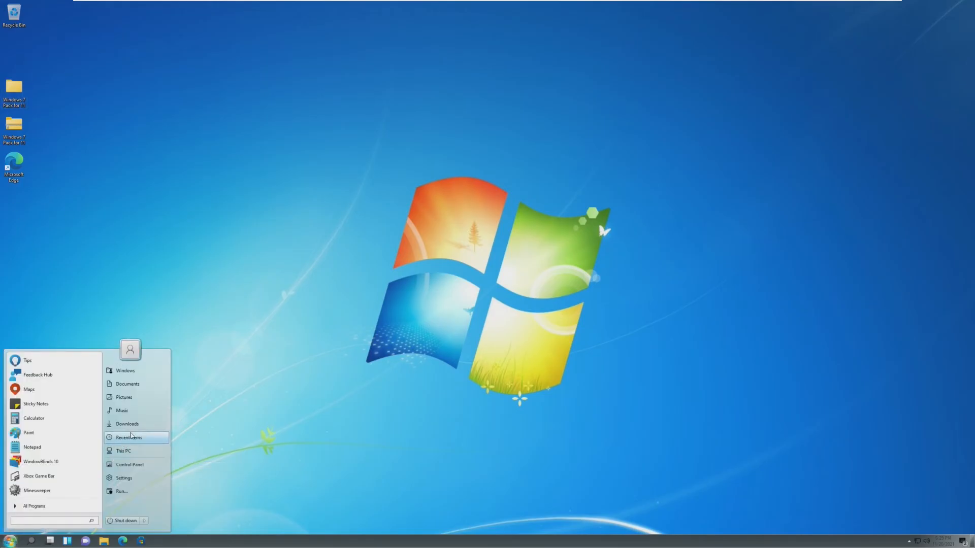
left_click(124, 450)
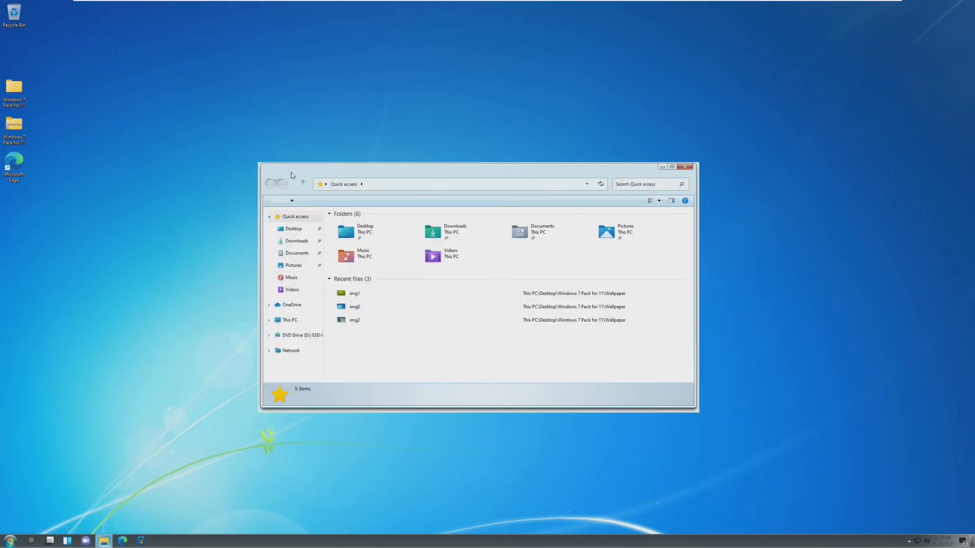
left_click(671, 166)
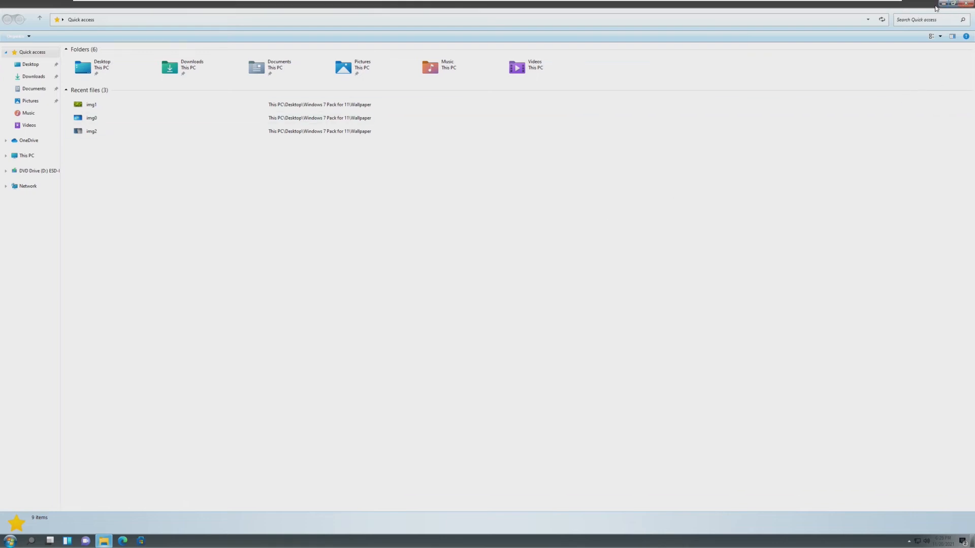
left_click(9, 540)
type("note")
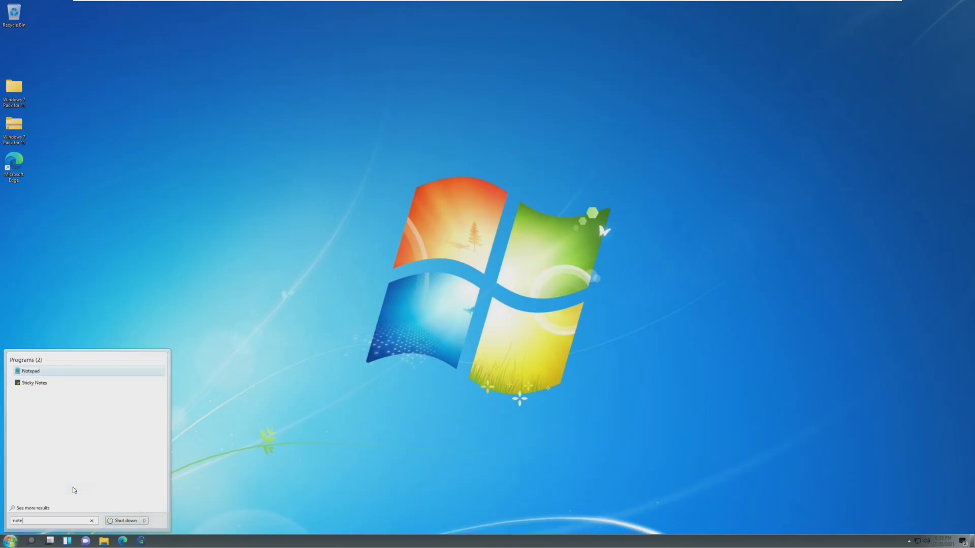
left_click(30, 371)
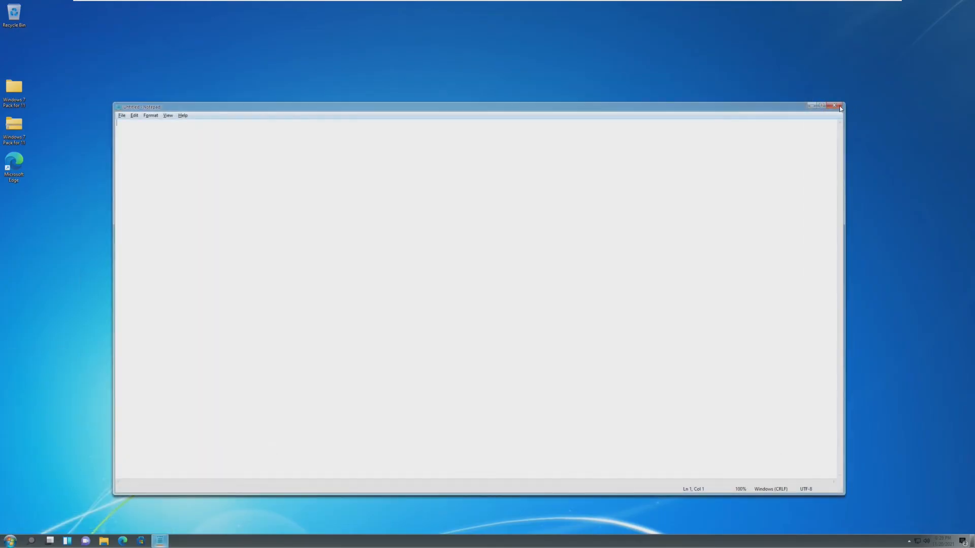
left_click(838, 106)
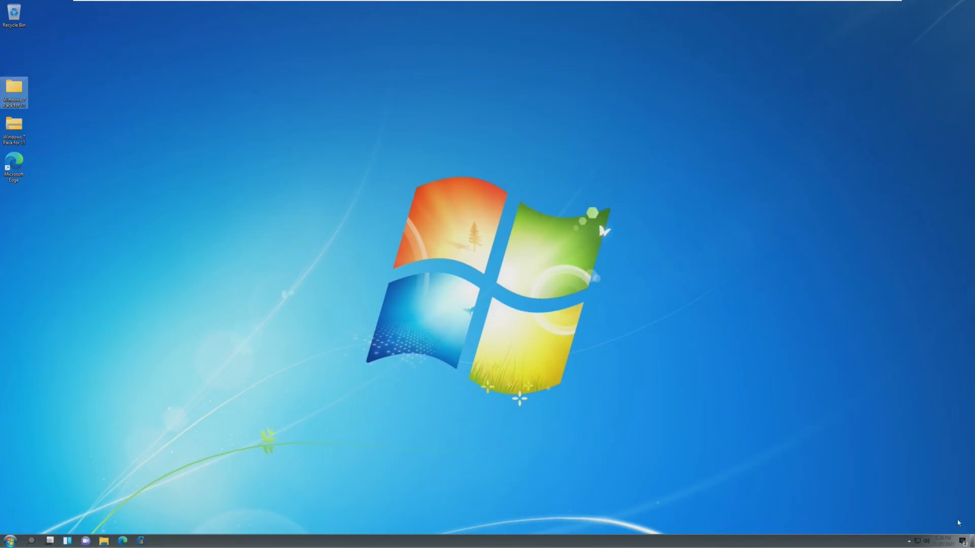
Preview the notification/calendar, volume and quick settings tray flyouts, nudging the volume slider, then launch File Explorer
left_click(928, 540)
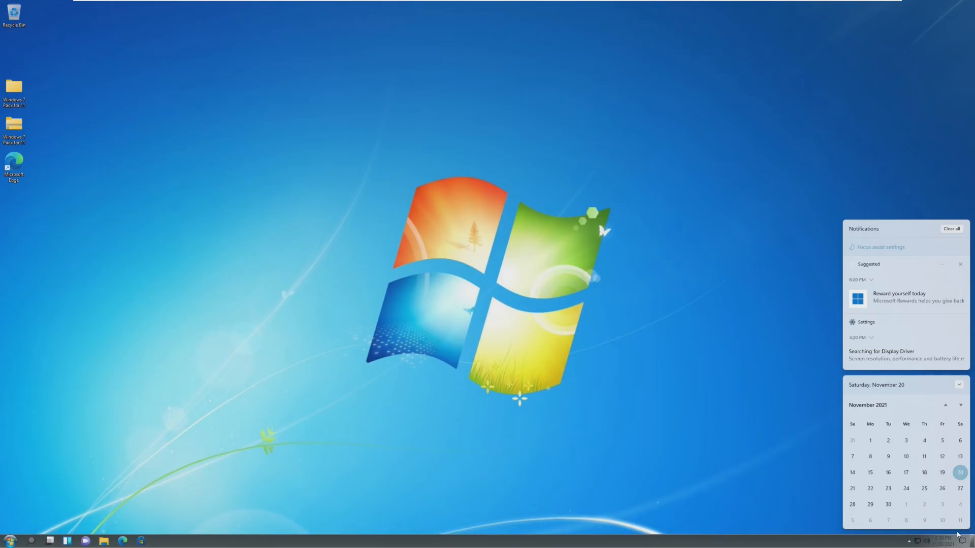
mouse_move(898, 268)
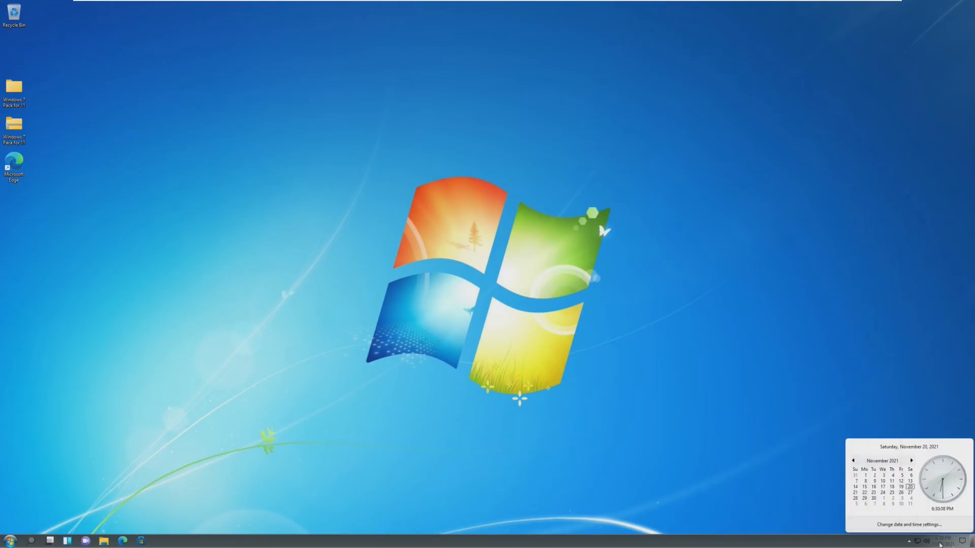
mouse_move(946, 466)
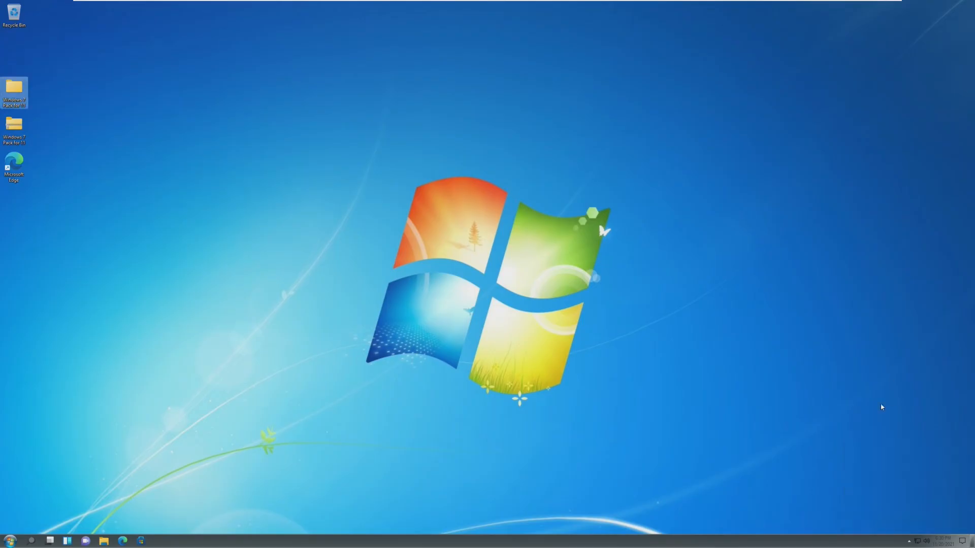
left_click(916, 540)
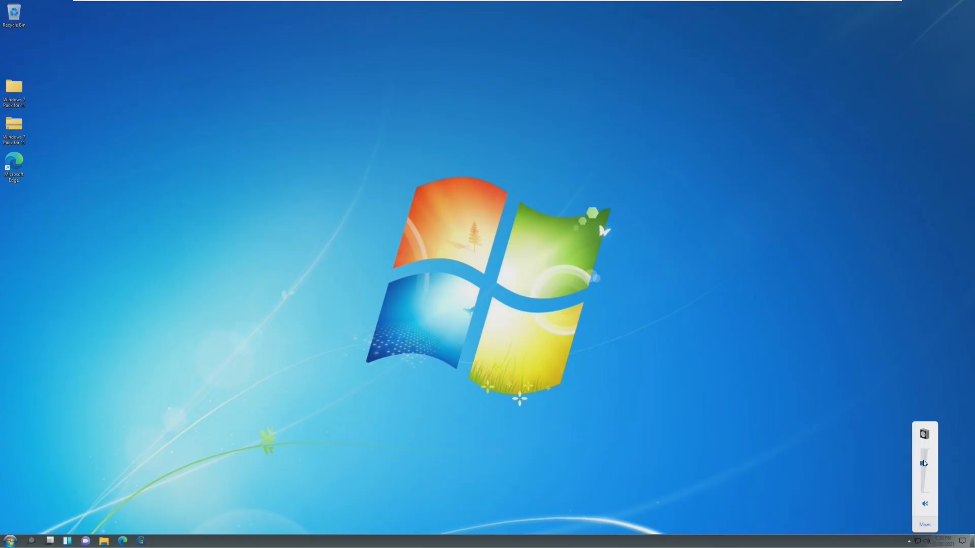
left_click_drag(924, 463, 924, 454)
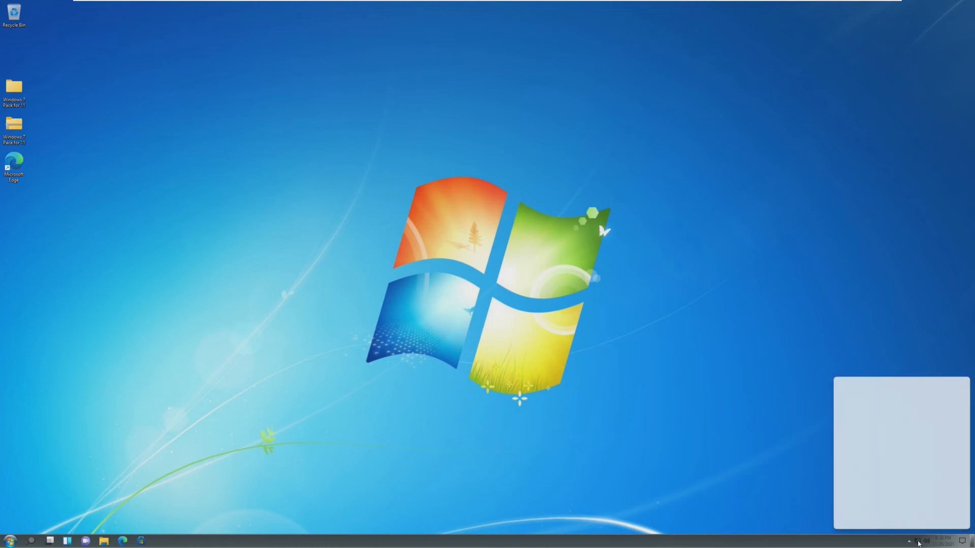
left_click(920, 540)
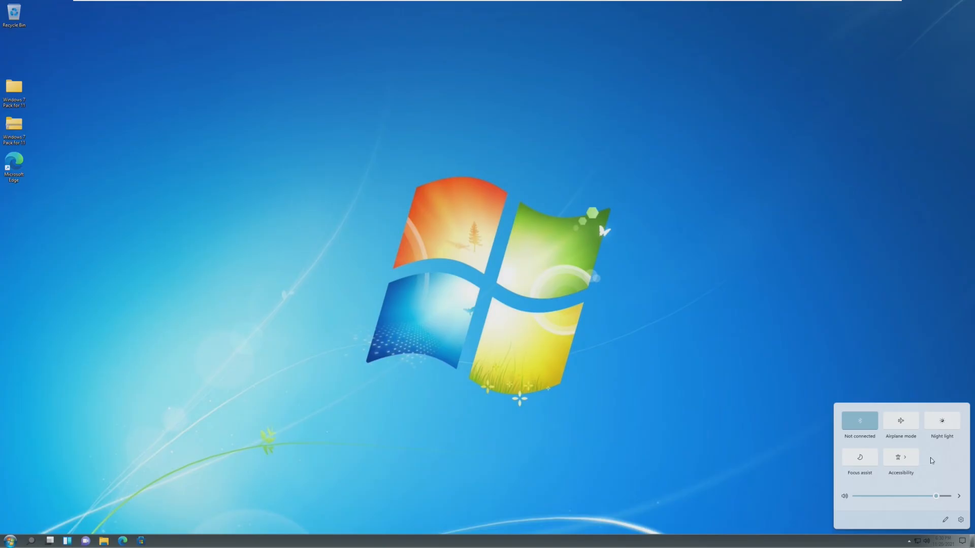
left_click(104, 540)
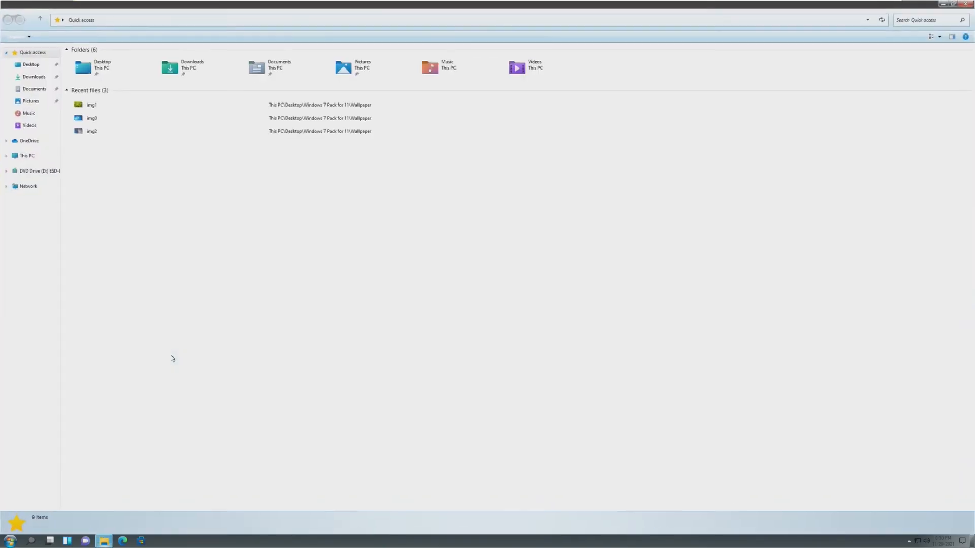
Close the Quick access window, show the classic Windows 7 Start menu and dismiss it
left_click(109, 67)
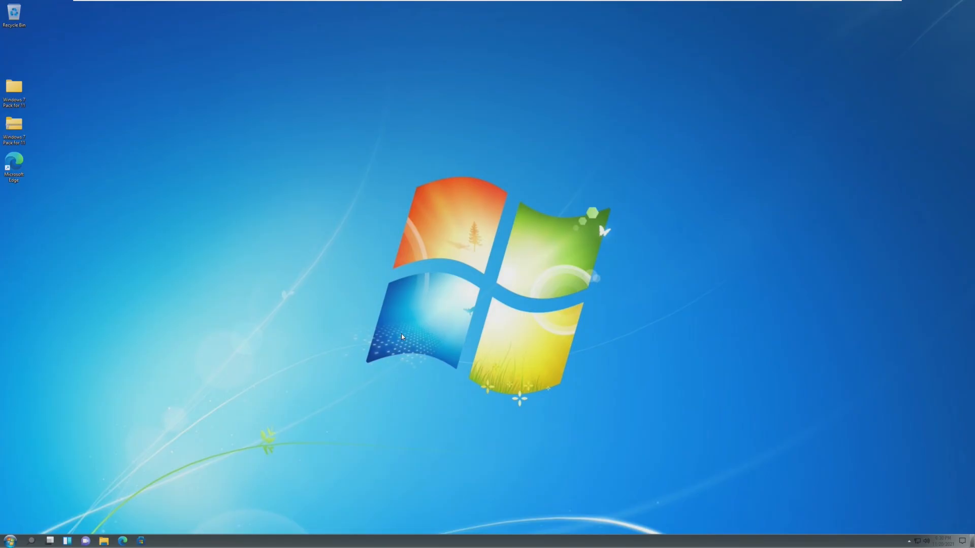
left_click(9, 539)
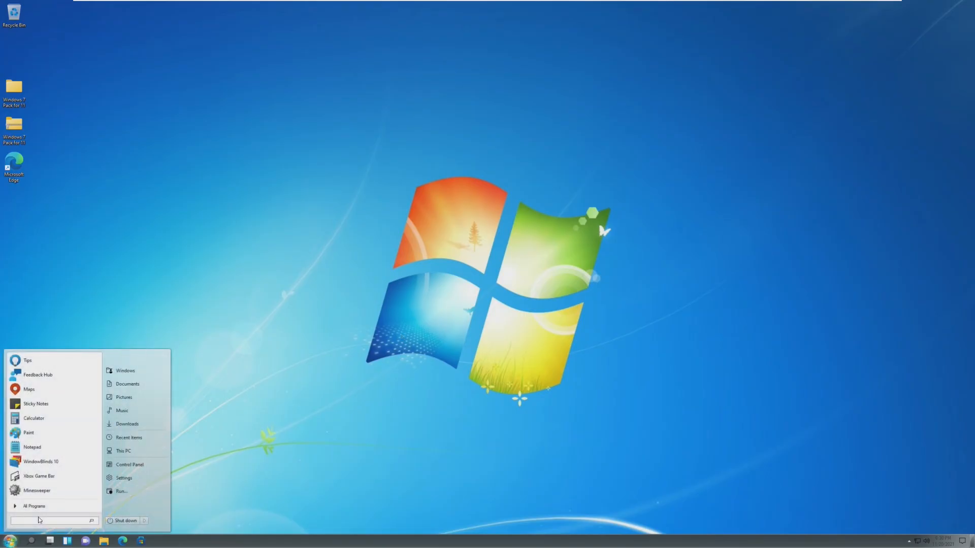
left_click(124, 478)
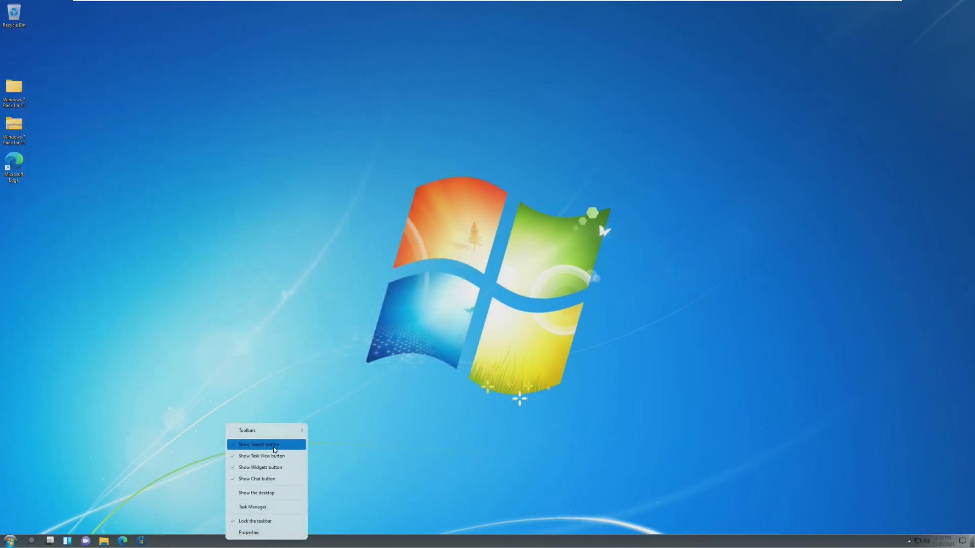
mouse_move(267, 456)
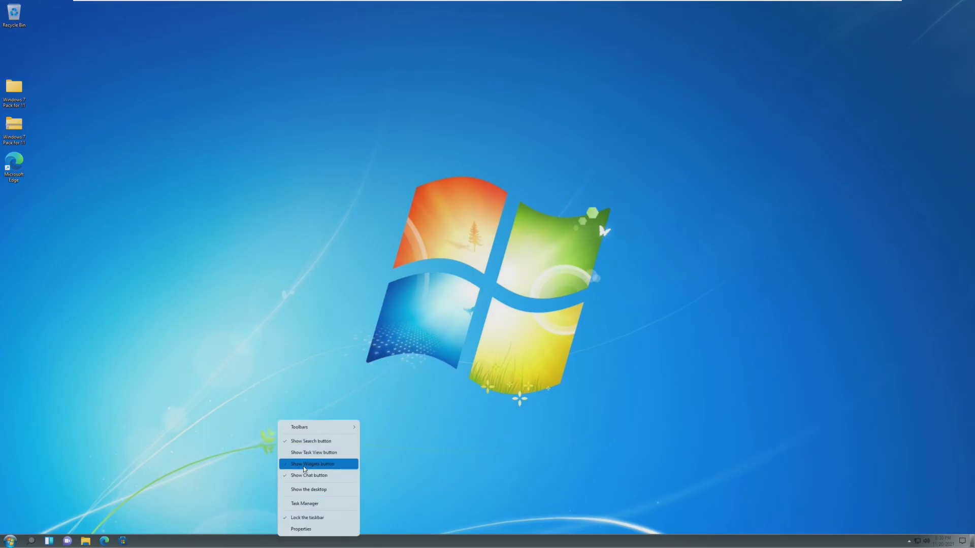
Hide the Widgets button from the taskbar and dismiss the desktop context menus
left_click(312, 464)
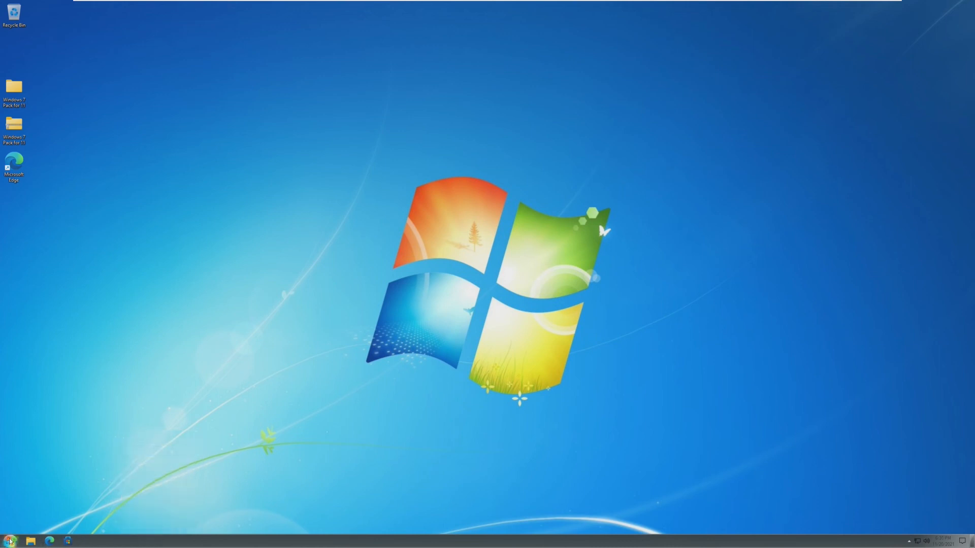
mouse_move(129, 418)
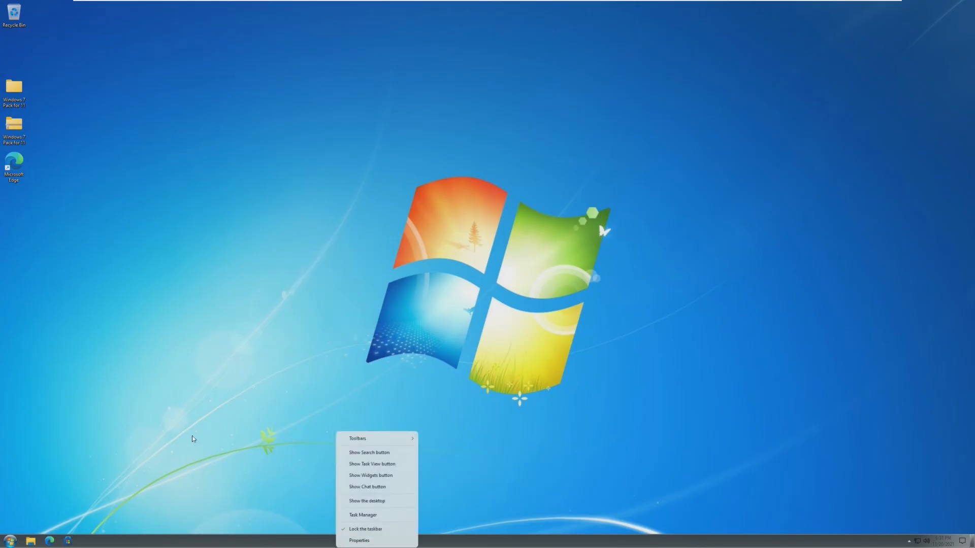
mouse_move(344, 536)
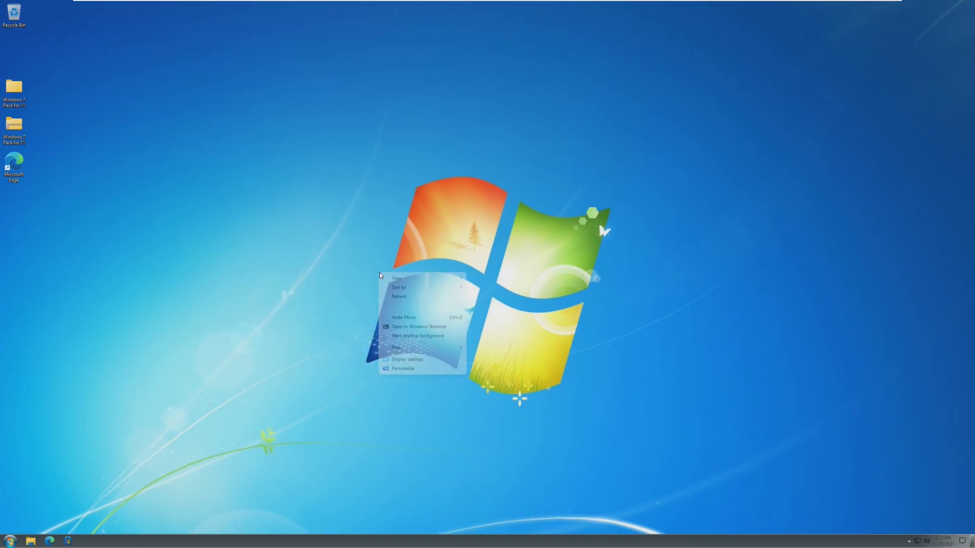
left_click(343, 310)
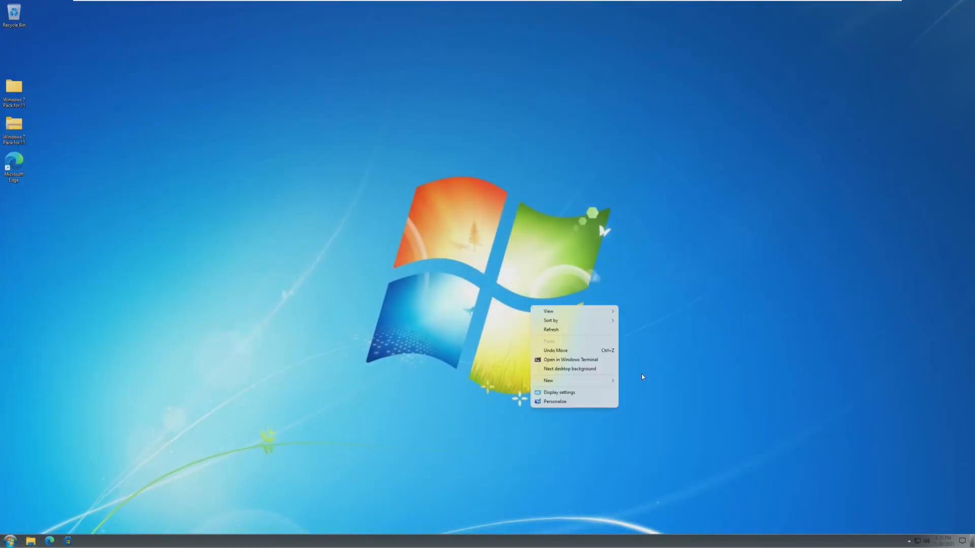
mouse_move(550, 444)
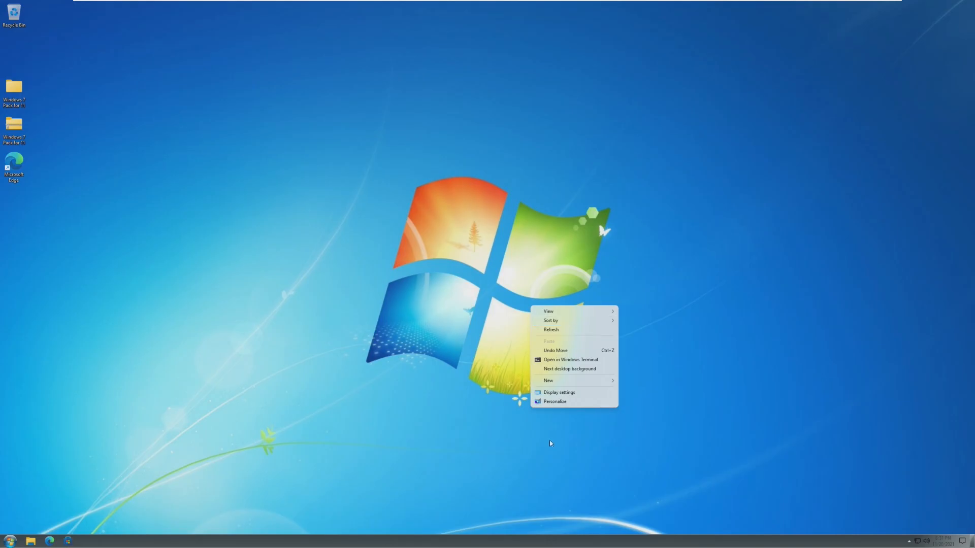
left_click(9, 540)
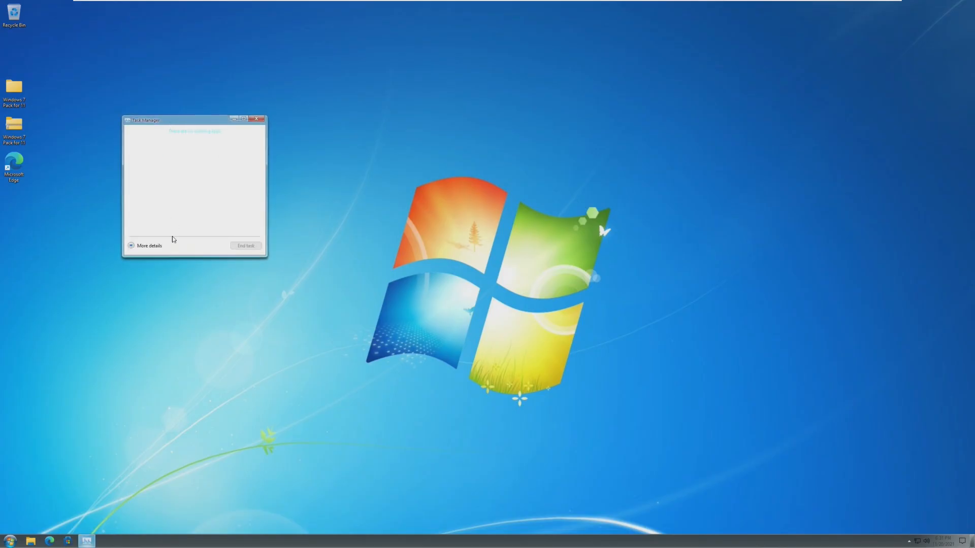
Expand Task Manager to the detailed view and browse through the Processes list
left_click(149, 245)
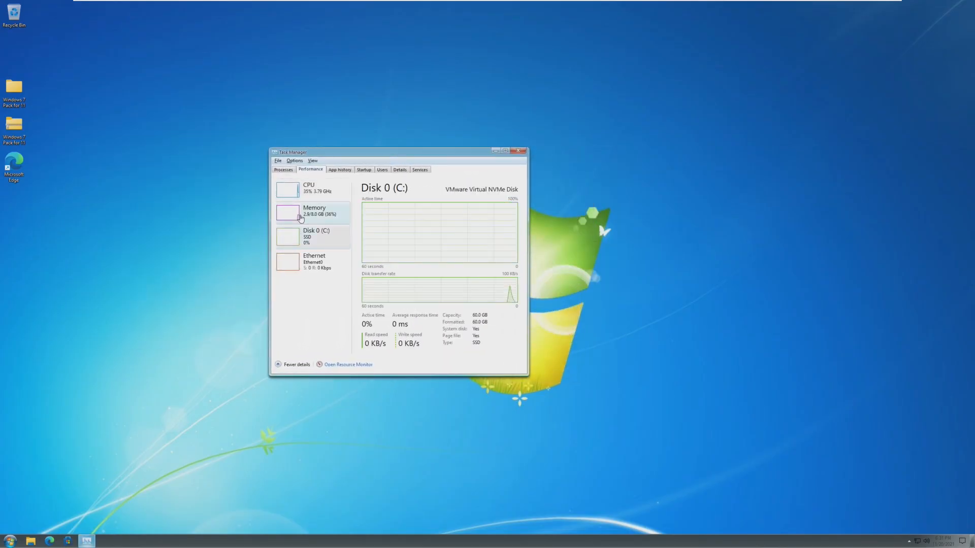
left_click(284, 169)
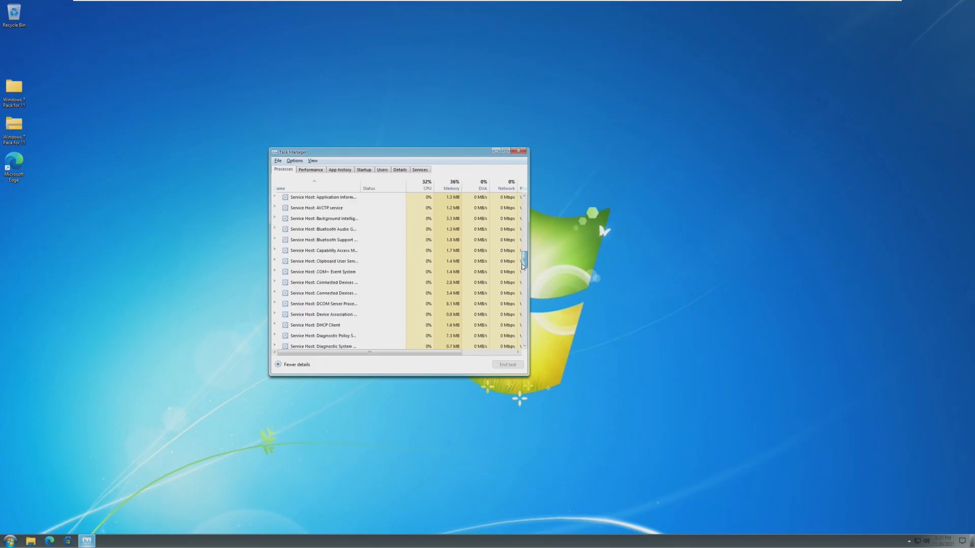
scroll("down", 3)
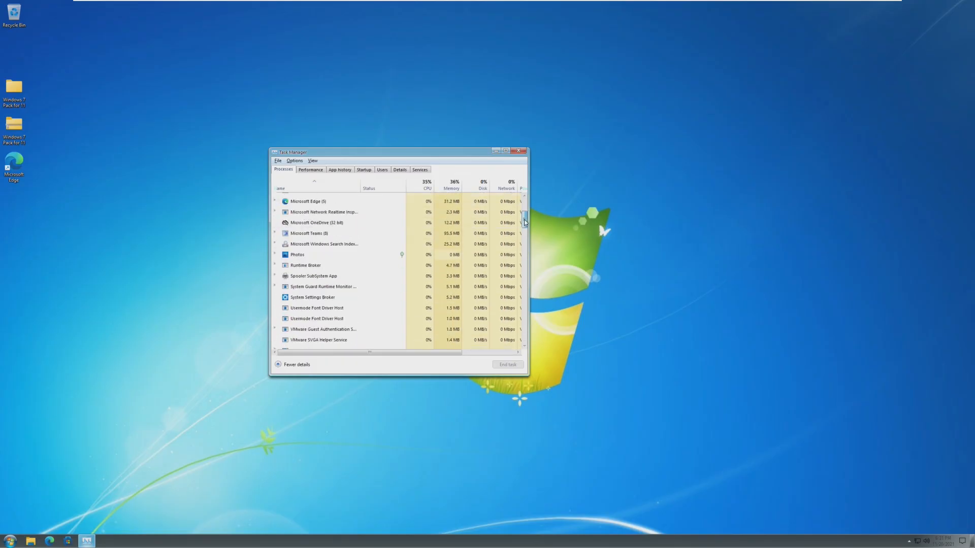
scroll("down", 3)
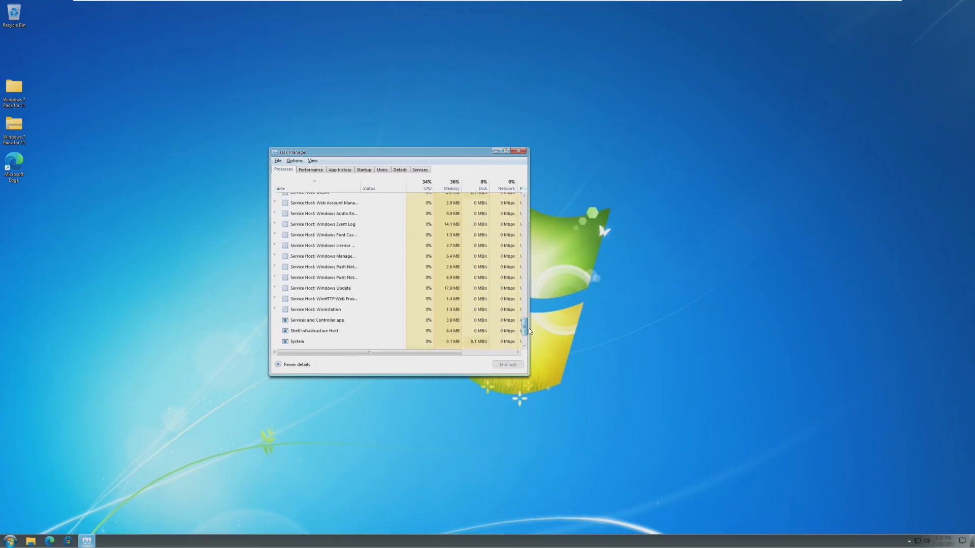
scroll("down", 3)
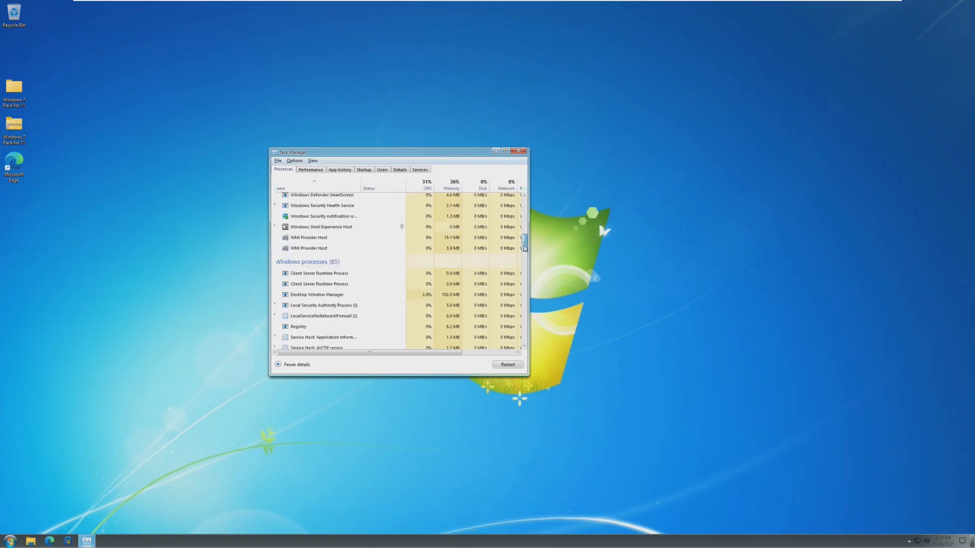
View the Memory and then CPU graphs on the Performance tab
left_click(310, 169)
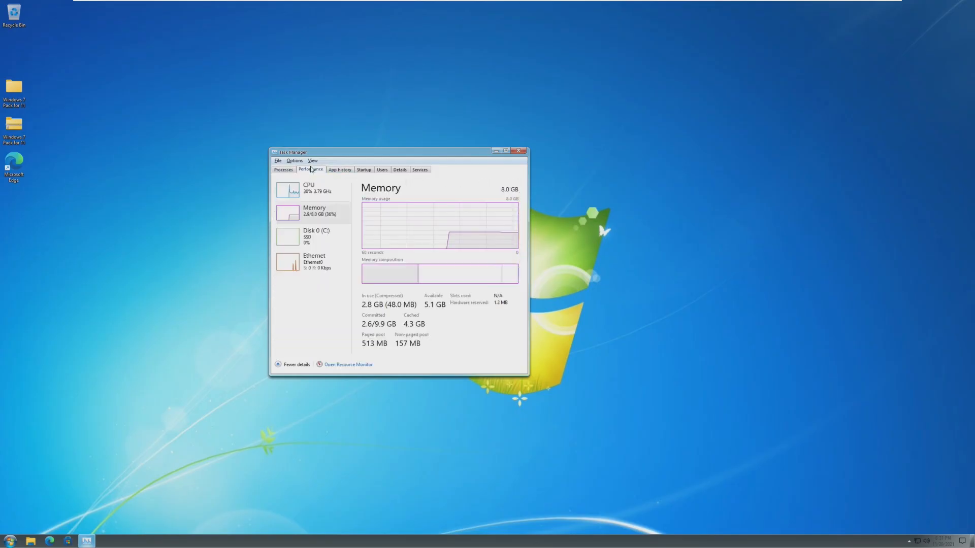
left_click(310, 190)
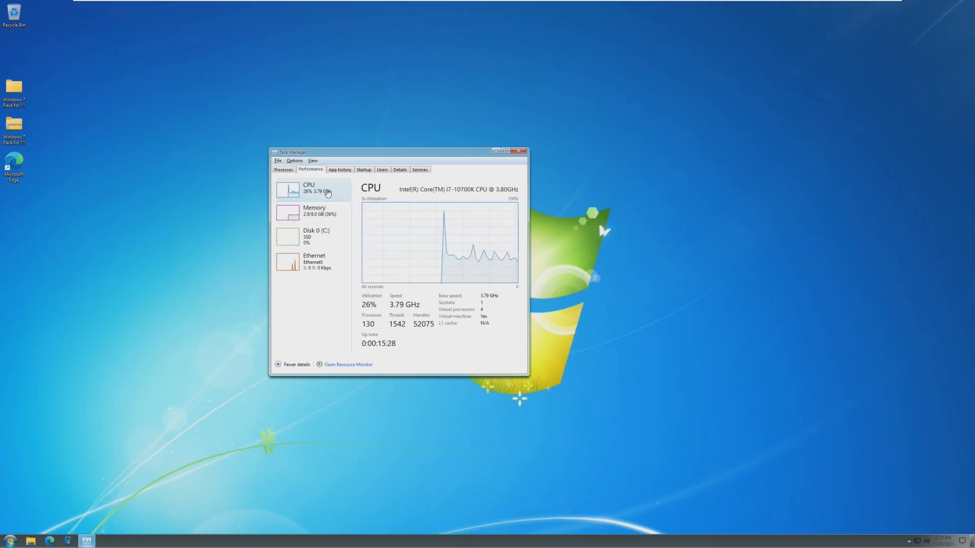